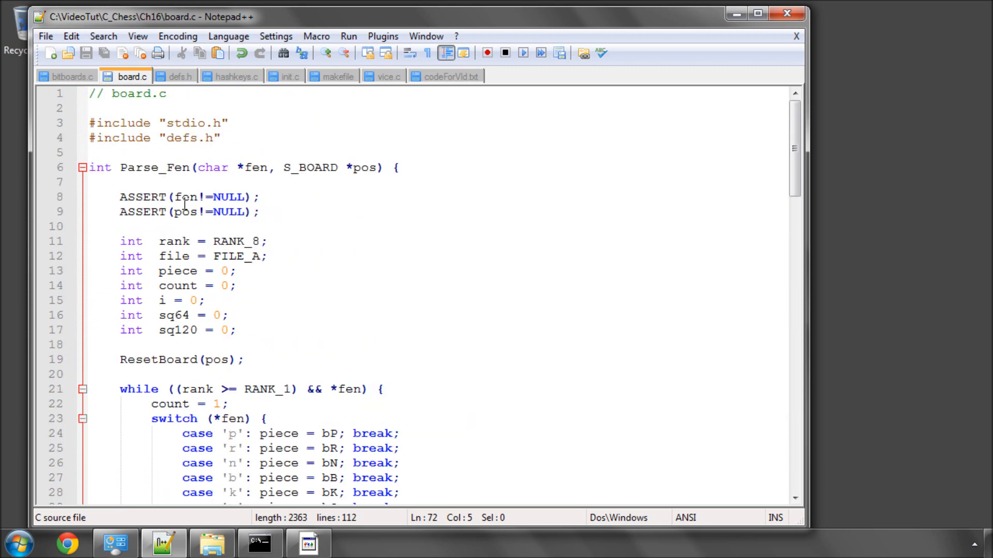
Compare the START_FEN string in defs.h against the end of Parse_Fen in board.c
click(180, 76)
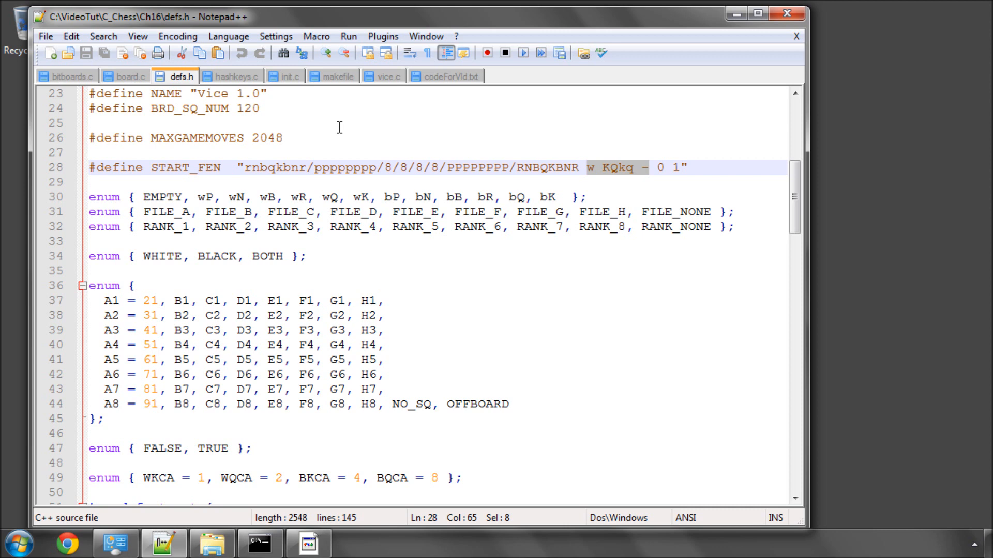
mouse_move(423, 85)
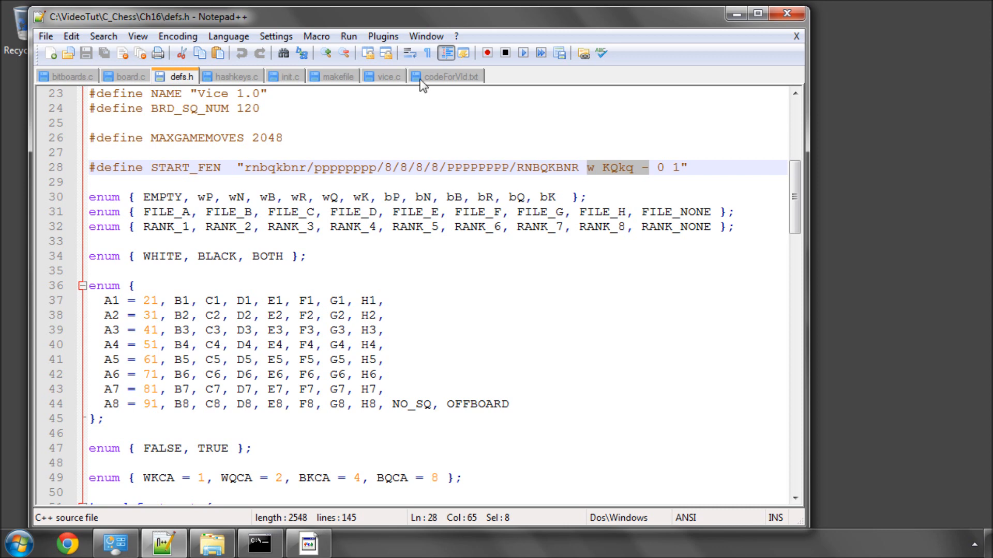
mouse_move(129, 77)
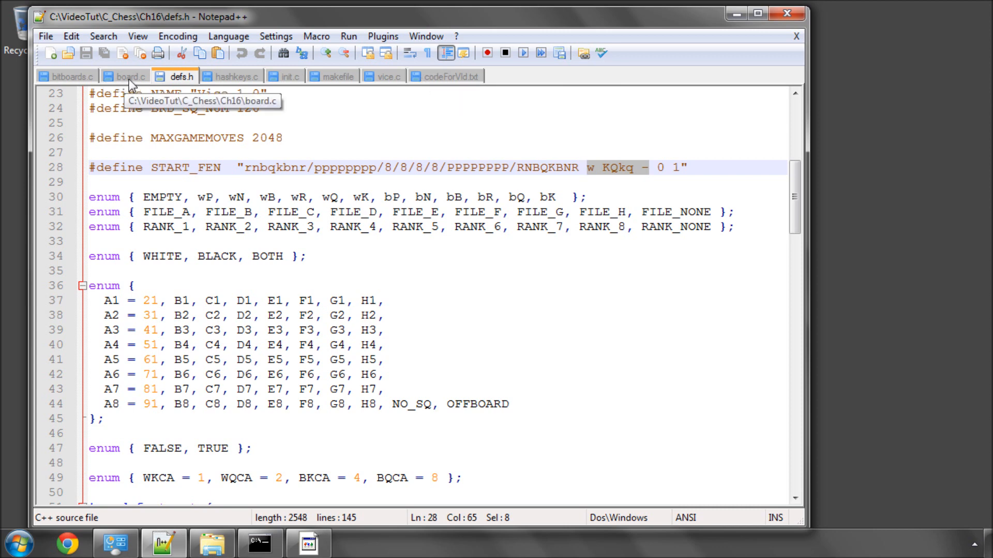
click(130, 76)
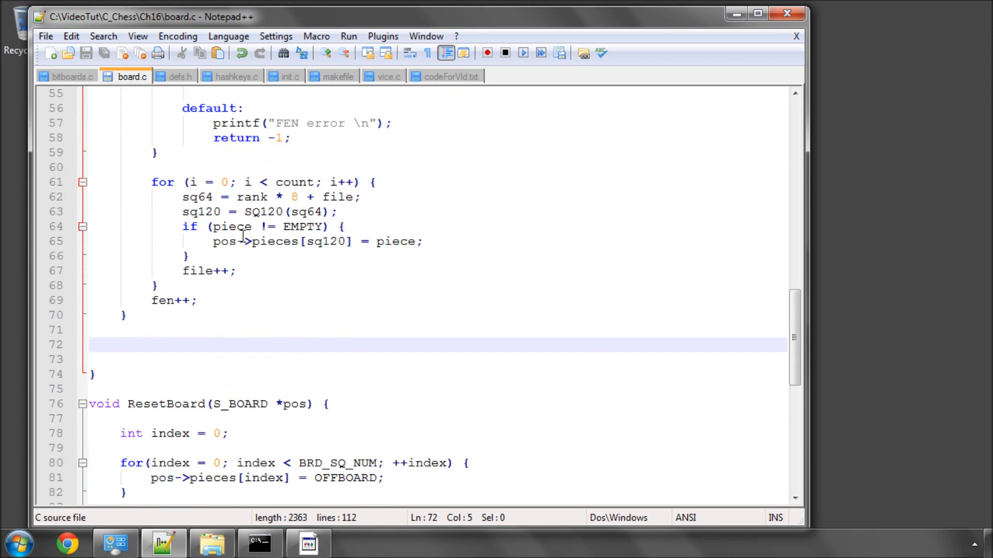
scroll(down, 3)
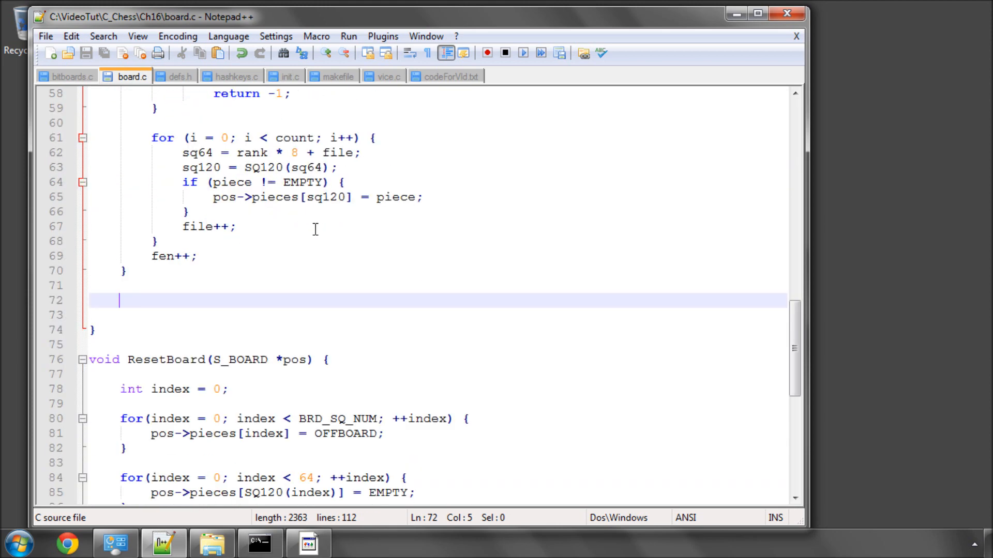
mouse_move(212, 257)
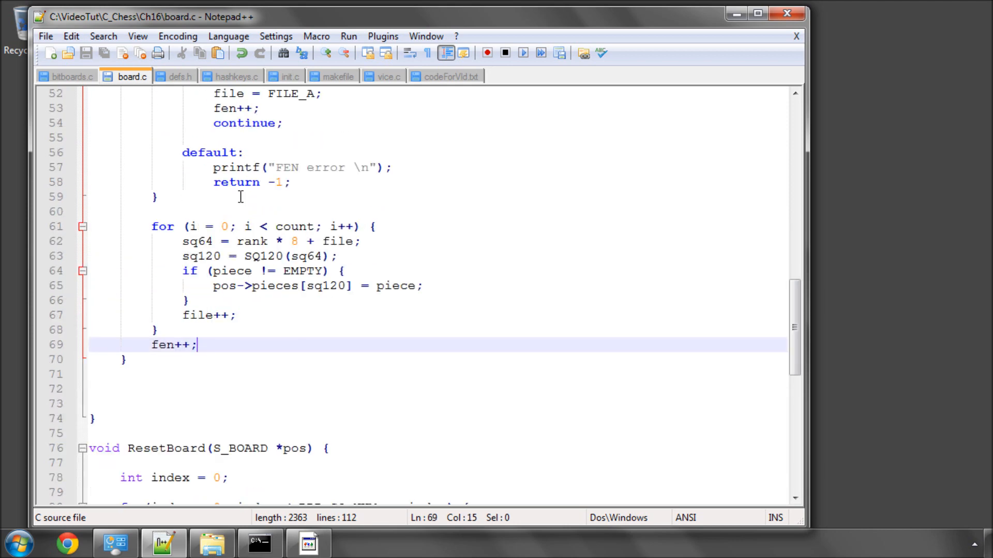
click(181, 76)
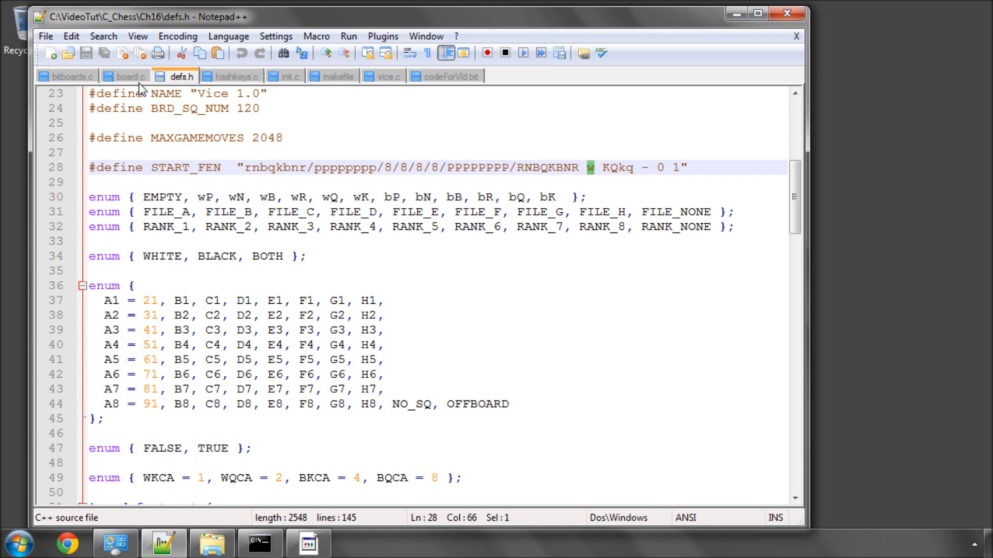
In board.c, add ASSERT(*fen == 'w' || *fen == 'b'); after the piece-placement loop
click(130, 76)
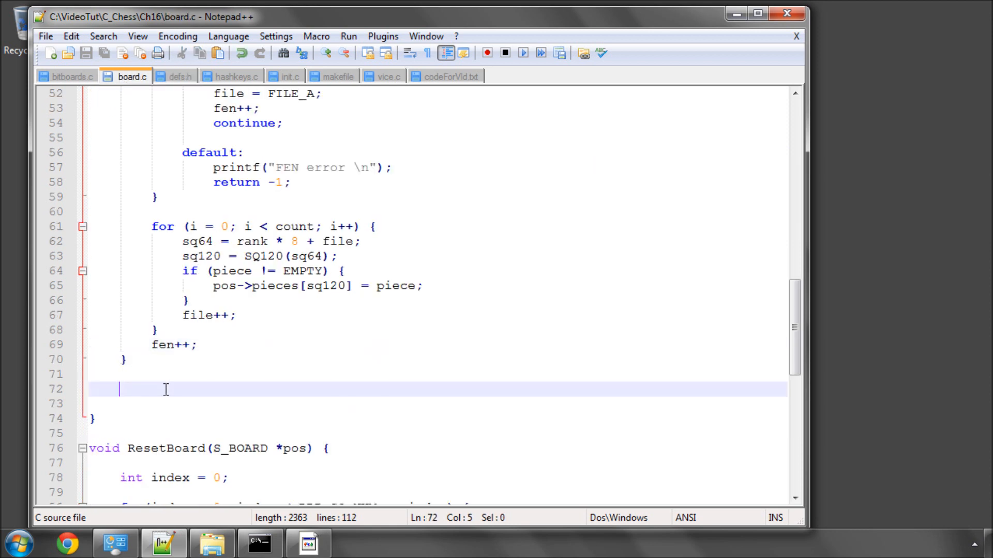
text(ASSERT)
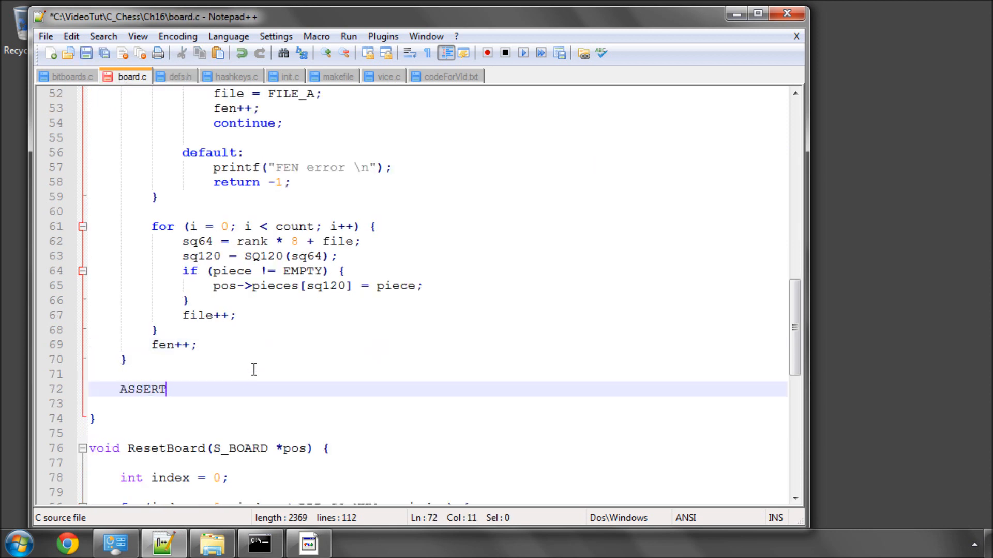
text((*)
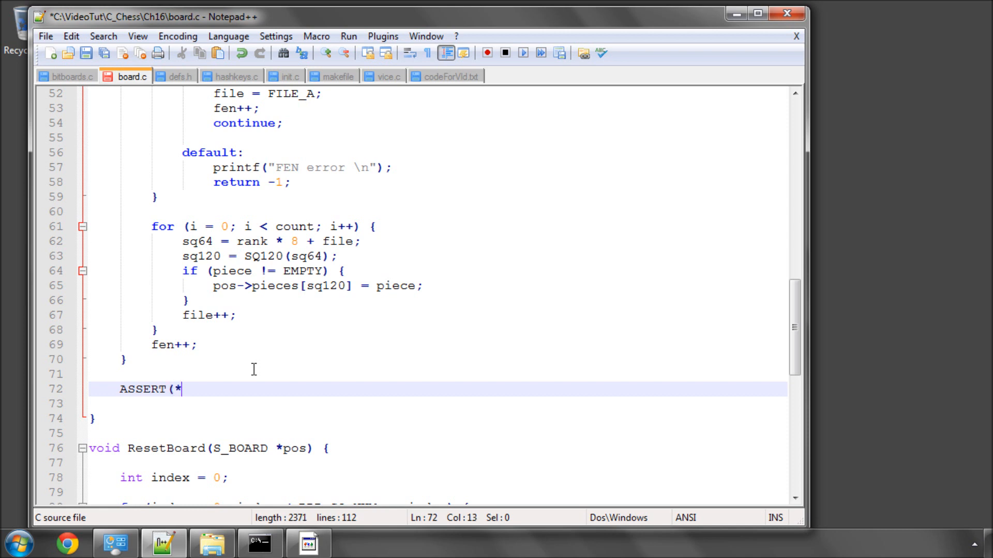
text(fen ==)
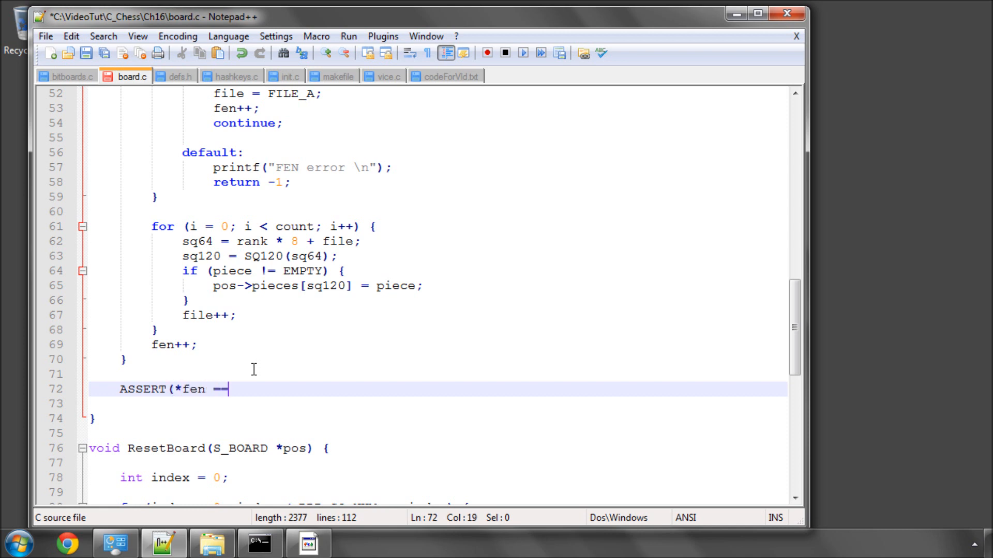
text('w)
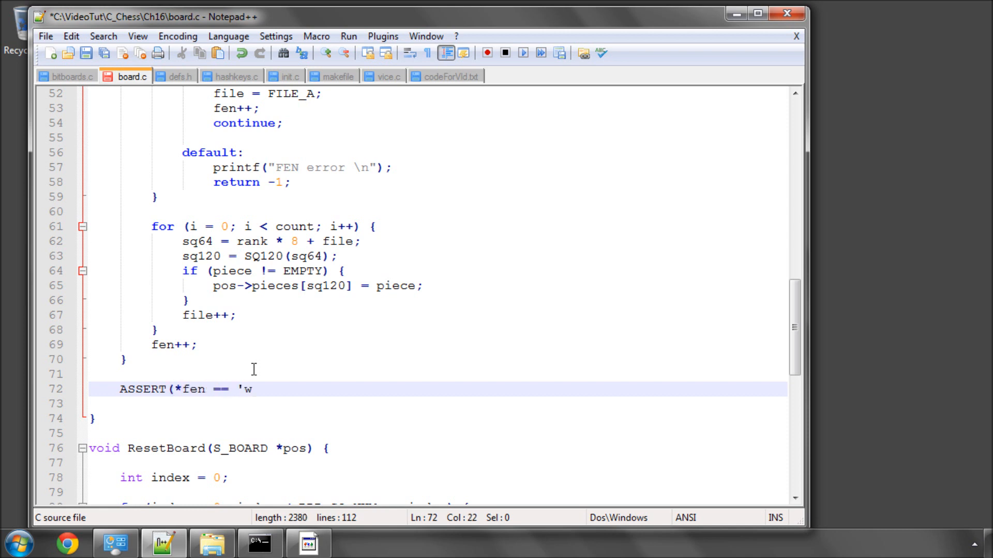
text(' ||)
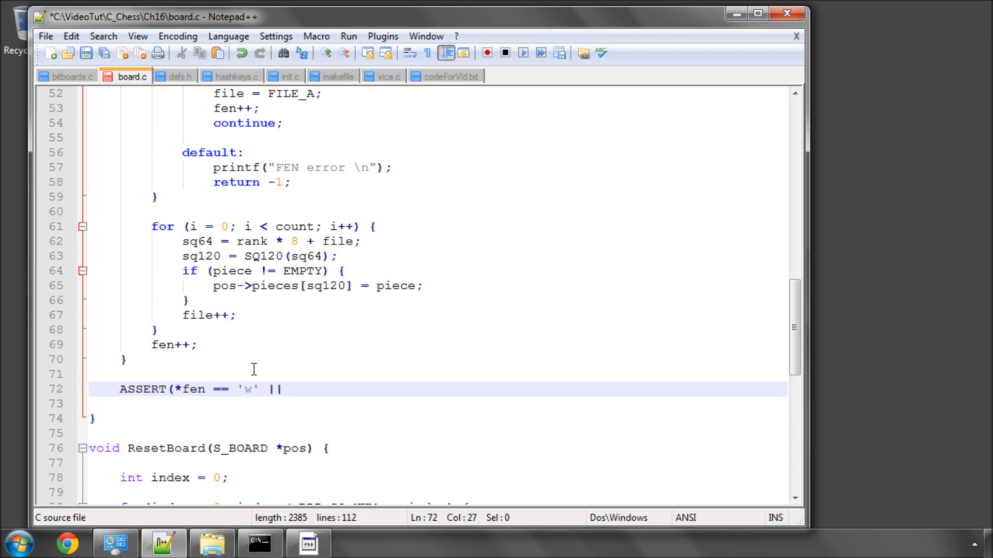
text(*fen)
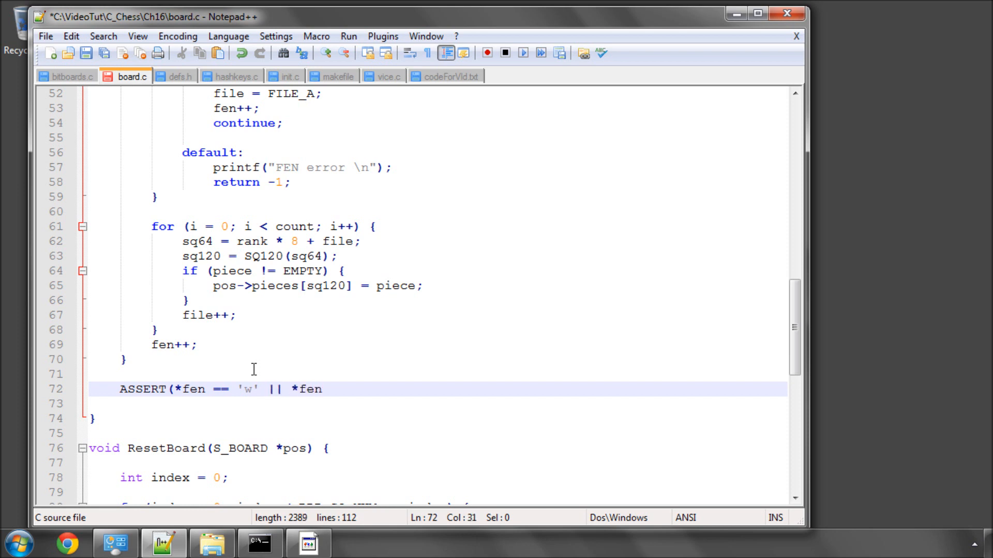
text(==)
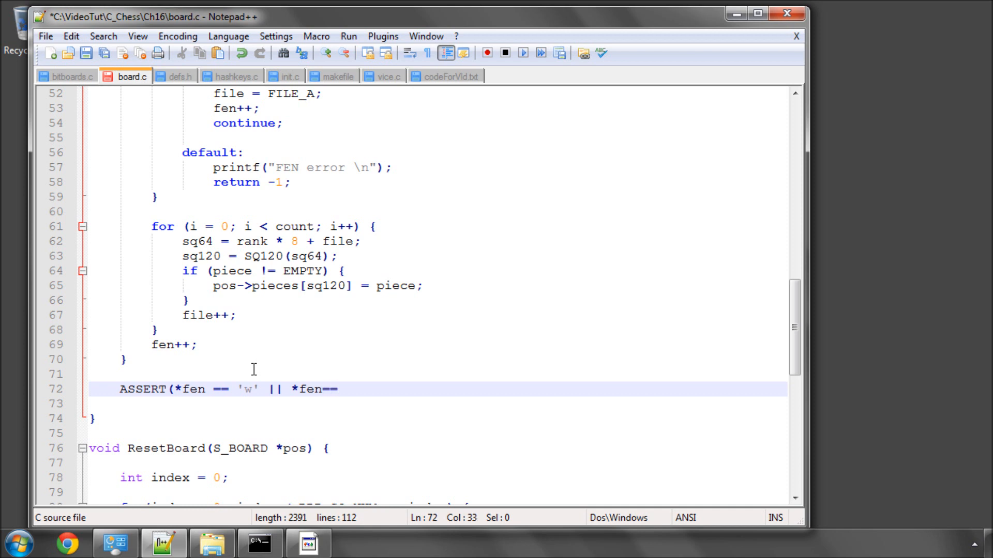
text(')
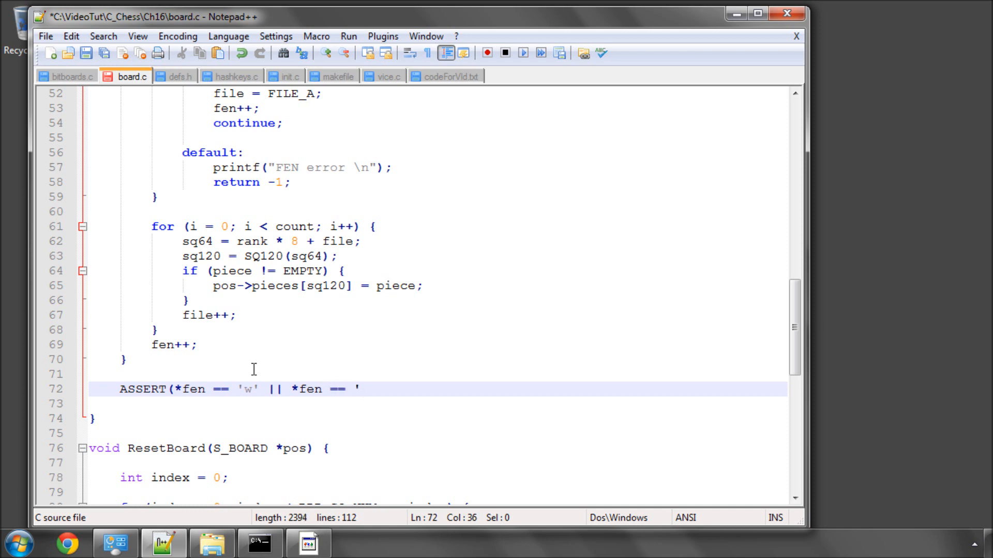
text(b');)
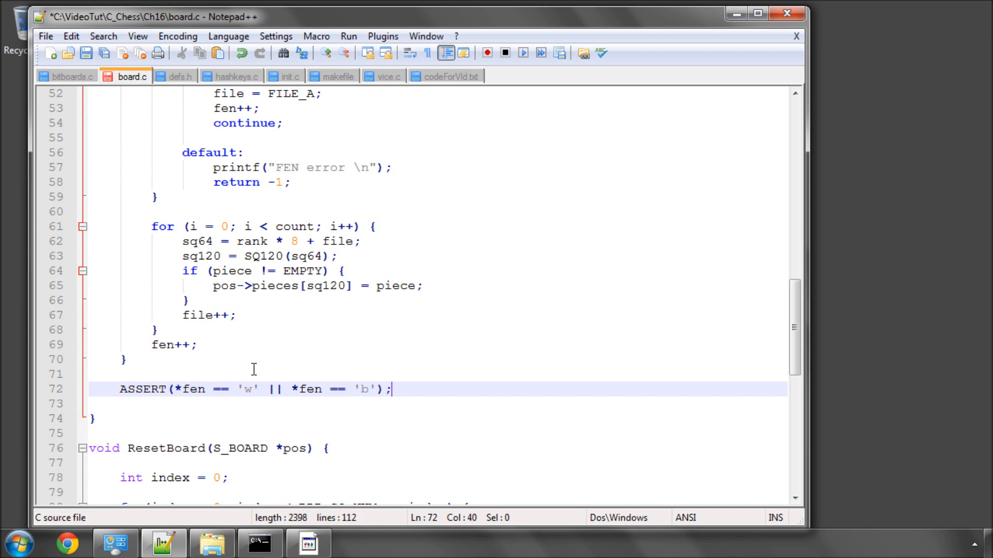
key(enter)
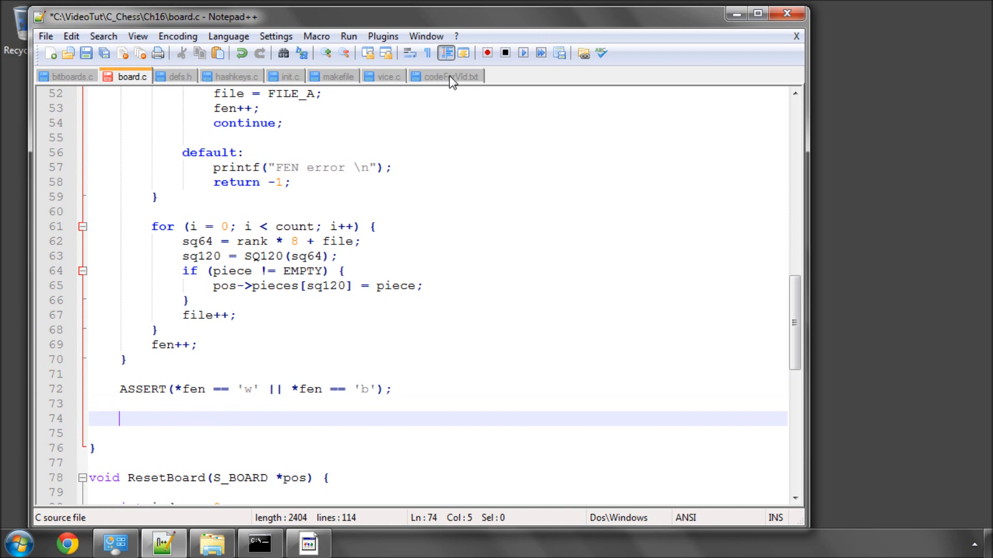
Bring in the pos->side assignment from *fen and the fen += 2 line from codeForVid.txt
click(447, 76)
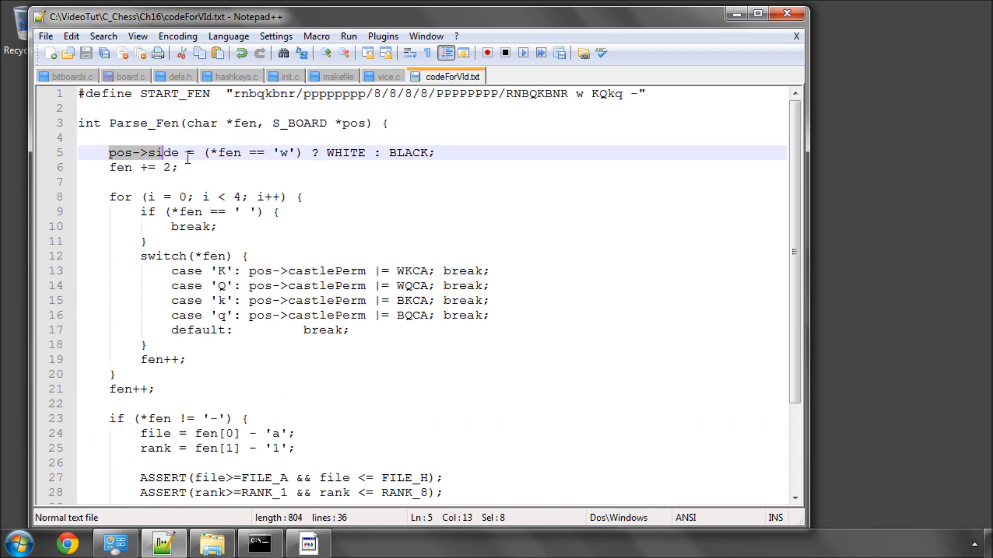
click(131, 76)
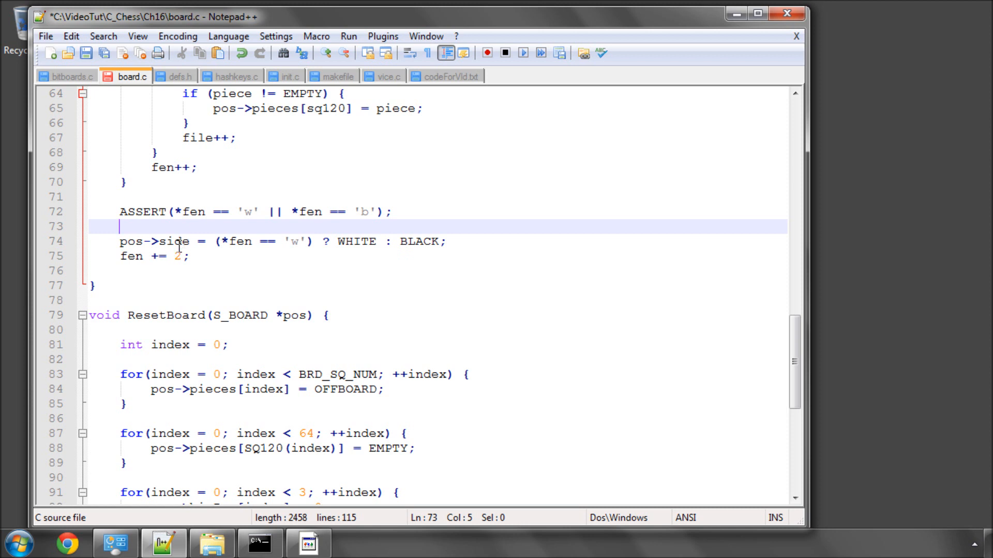
click(220, 242)
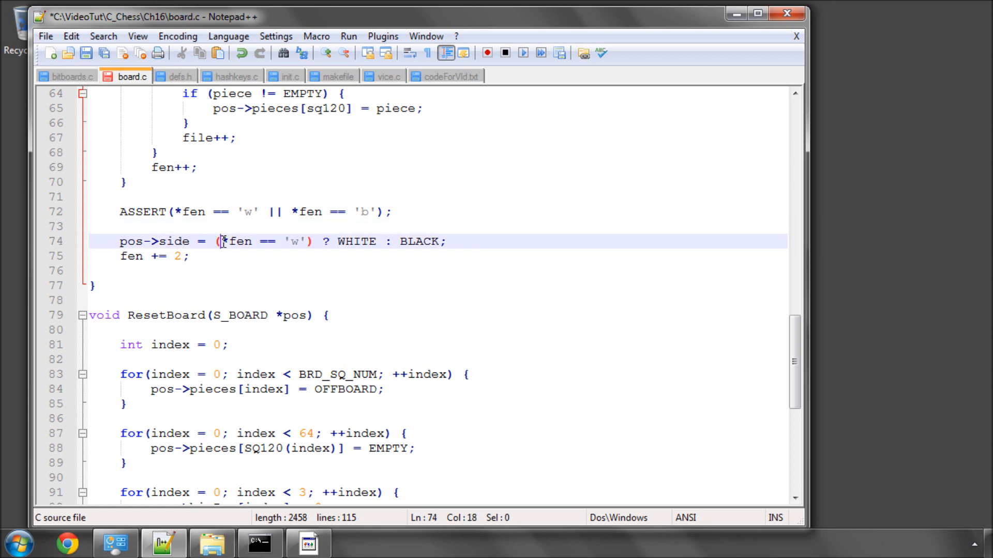
double_click(237, 242)
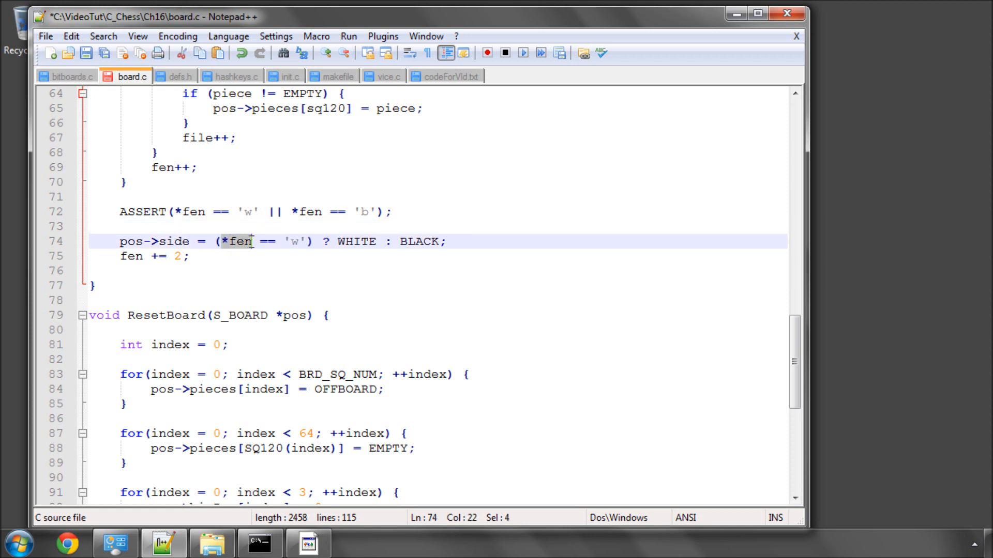
double_click(356, 241)
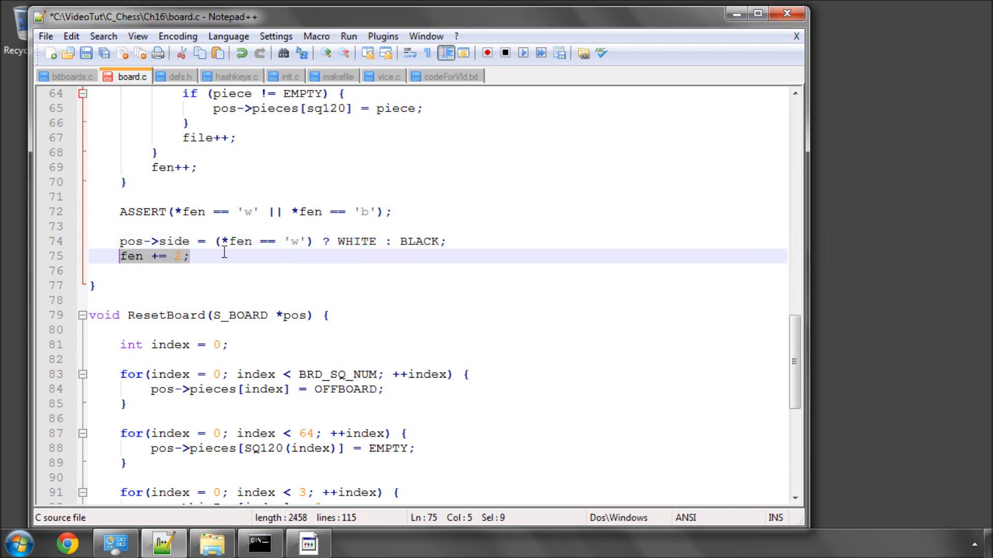
Check the FEN string in defs.h, then add a new line after fen += 2
click(181, 76)
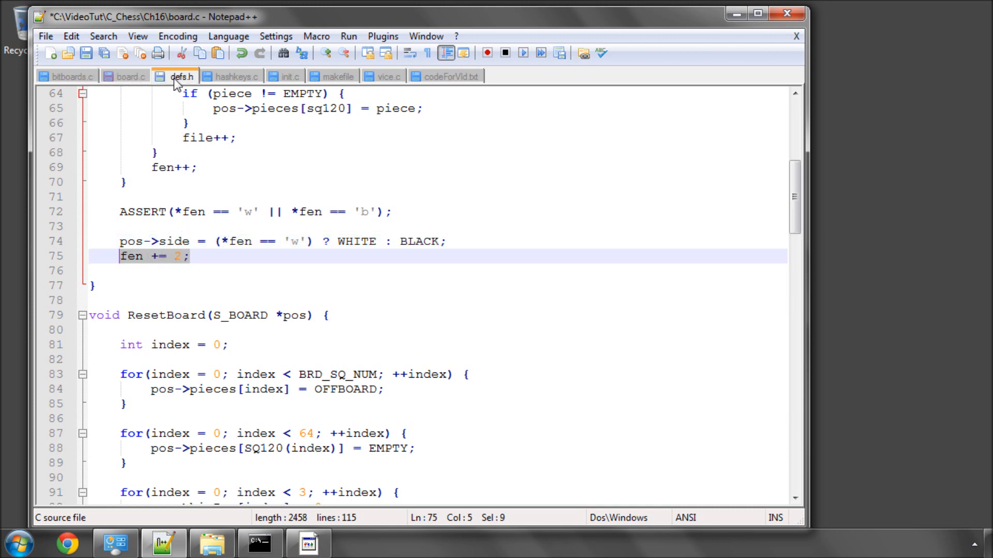
click(181, 76)
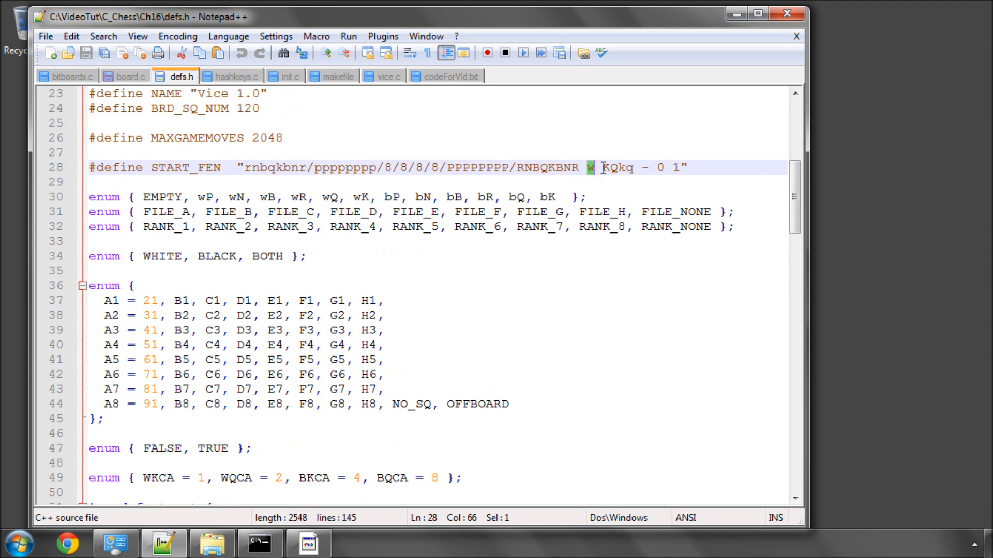
click(131, 76)
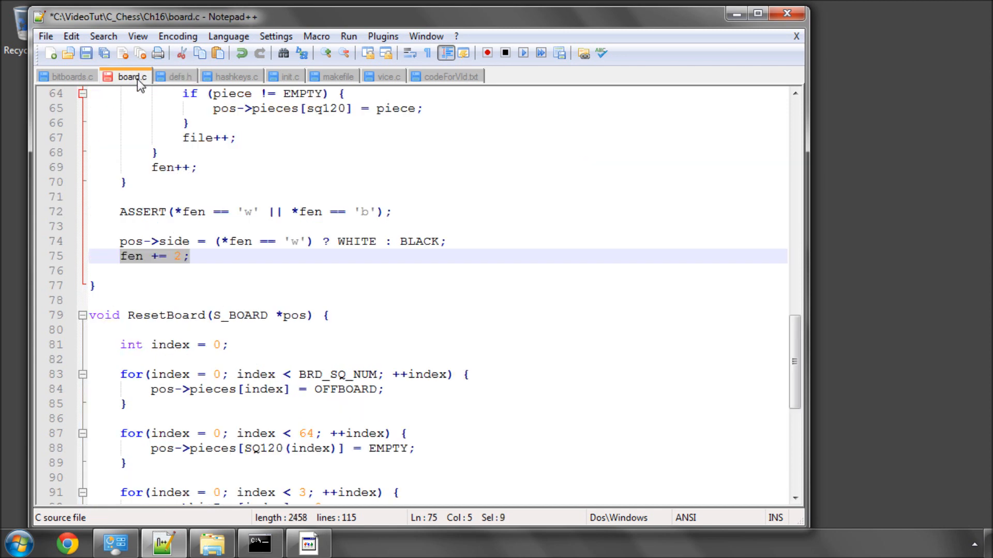
key(enter)
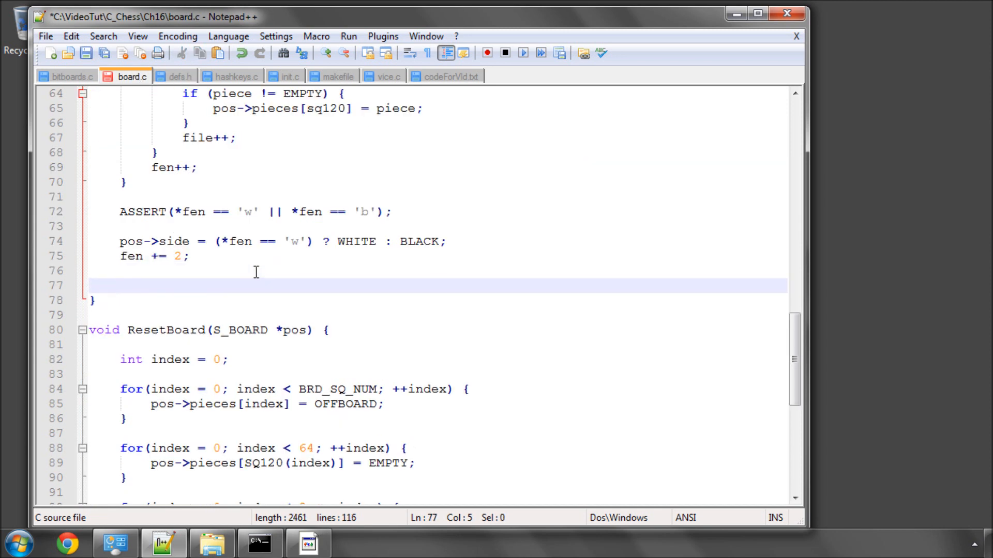
Review defs.h castling flags and START_FEN's KQkq field, then view codeForVid.txt's castling loop
click(180, 76)
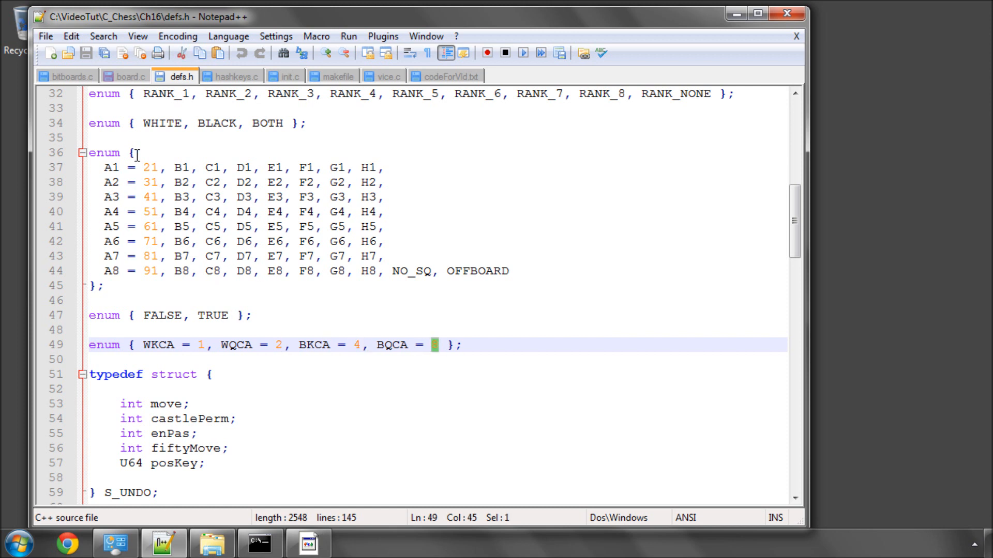
click(131, 76)
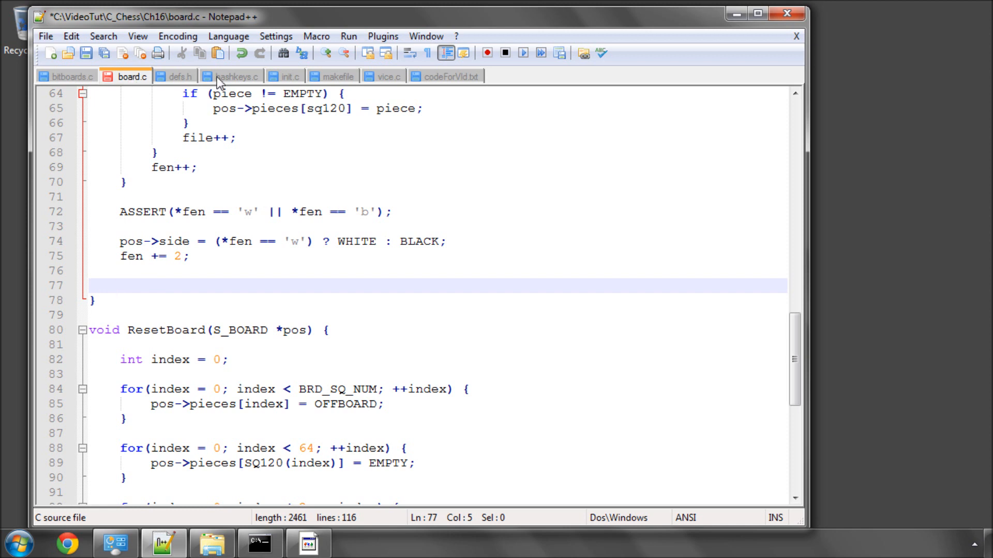
mouse_move(230, 81)
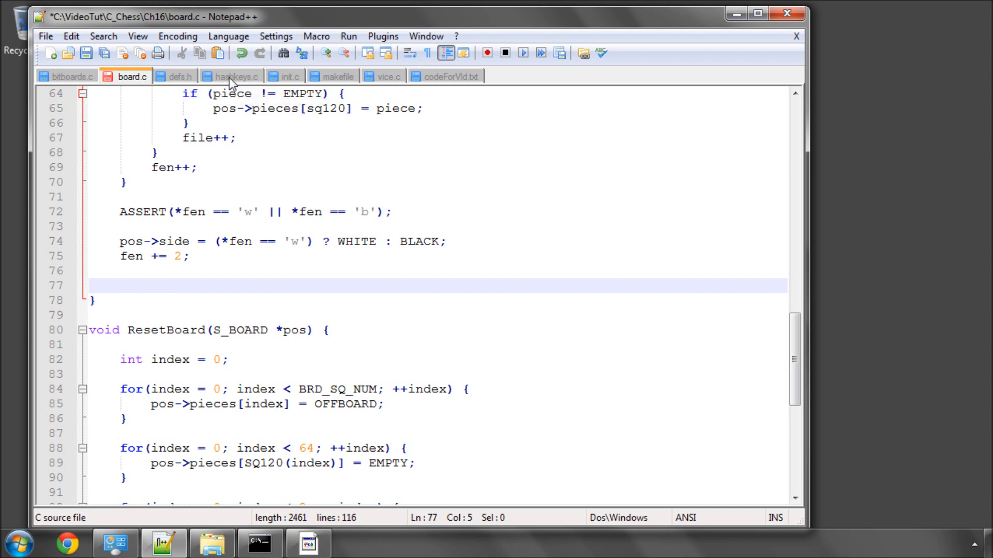
mouse_move(446, 76)
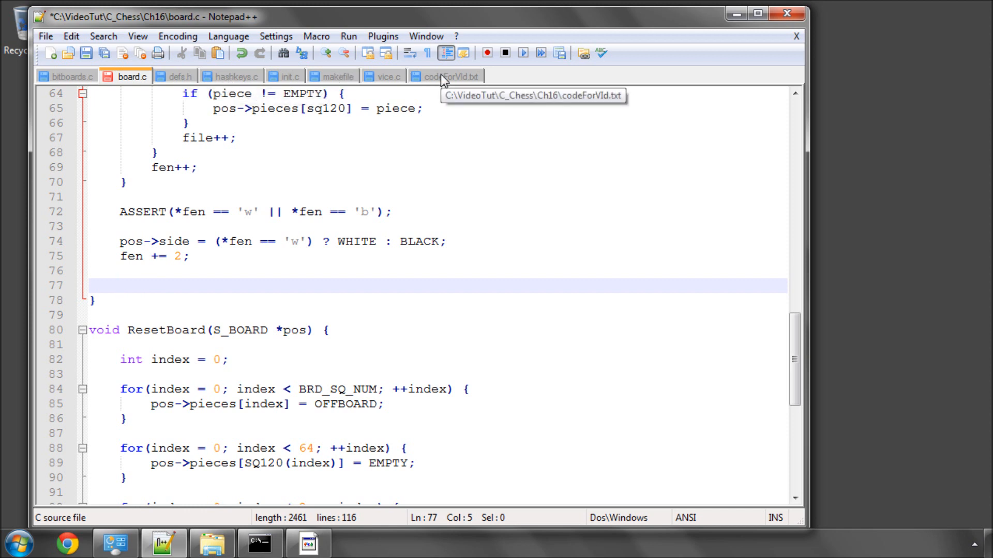
click(181, 76)
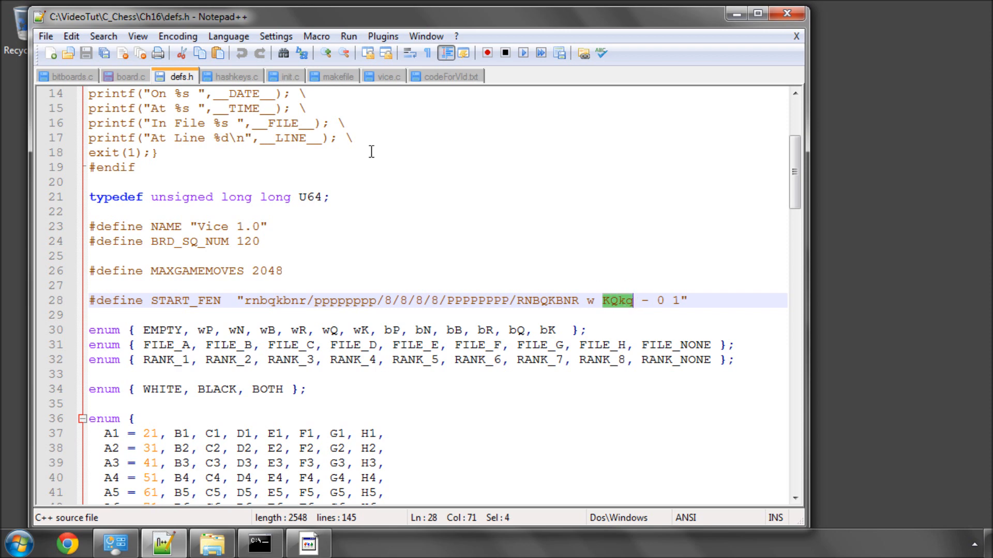
click(131, 76)
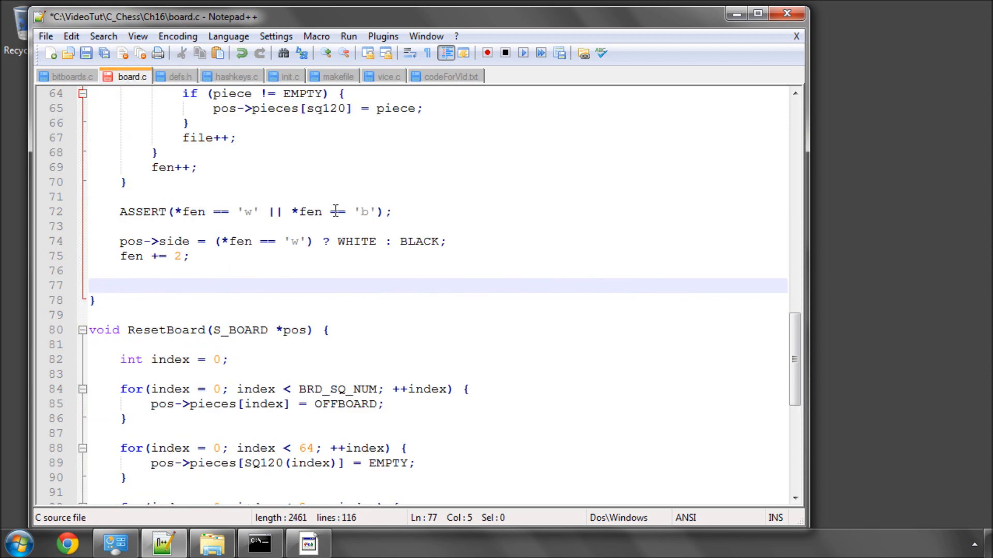
click(451, 76)
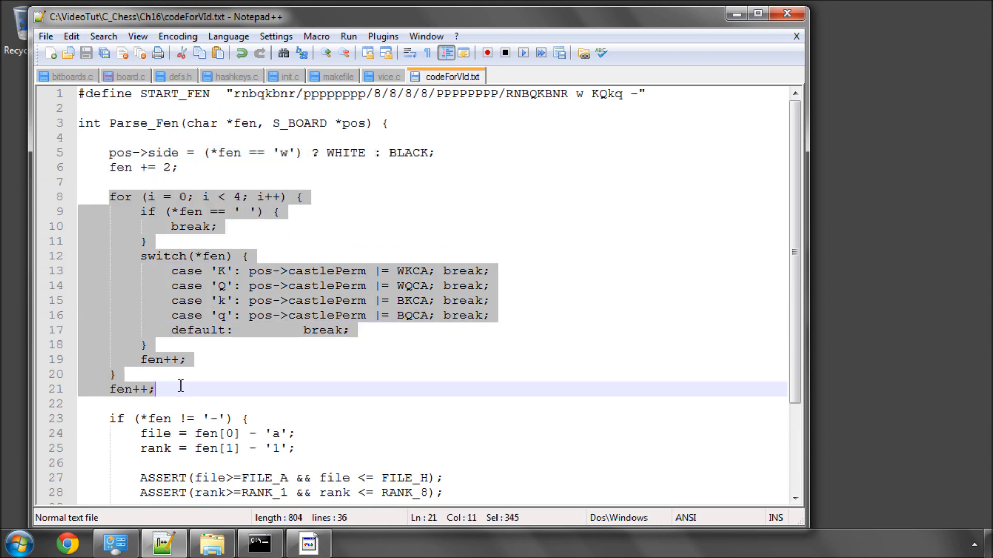
Paste the castling loop after fen += 2 and review its K/Q/k/q switch cases
click(130, 76)
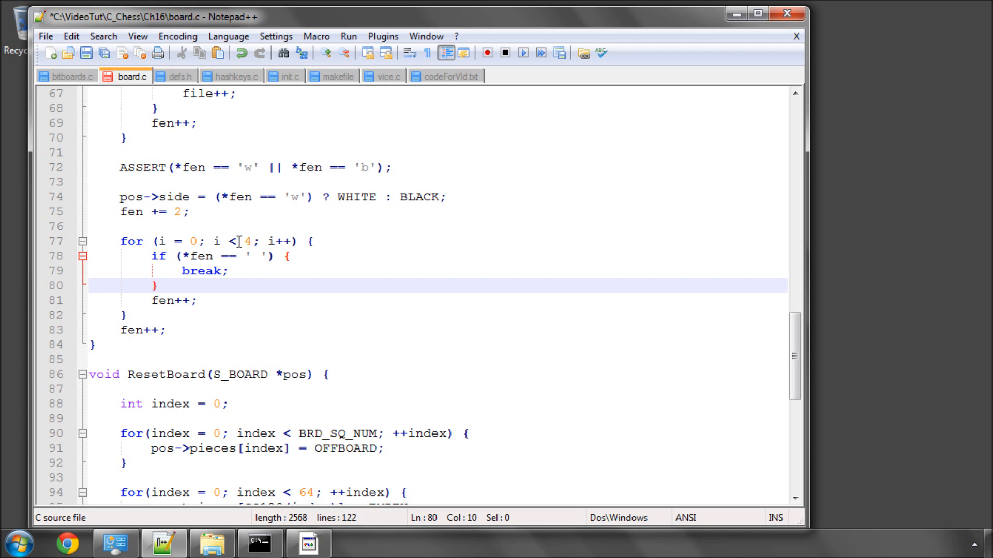
mouse_move(240, 237)
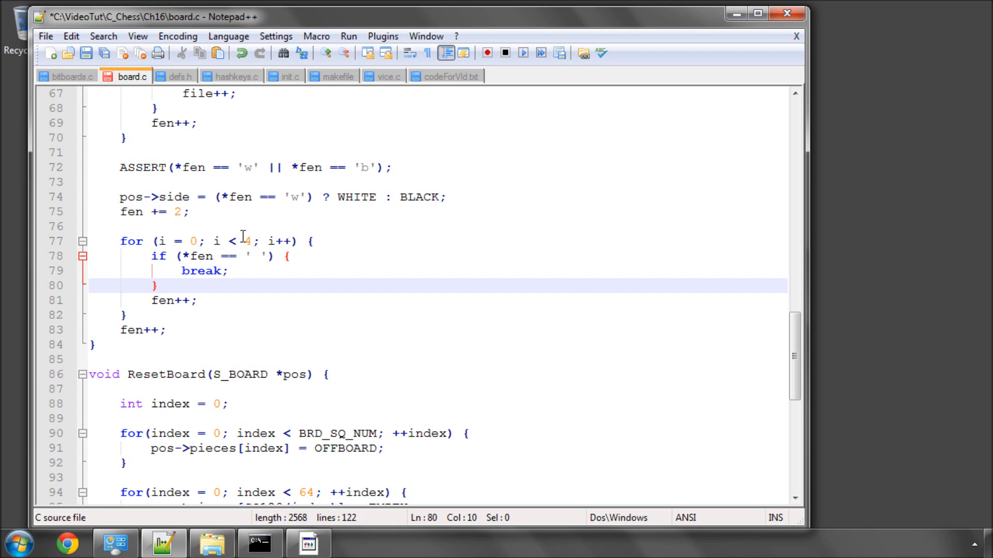
mouse_move(323, 269)
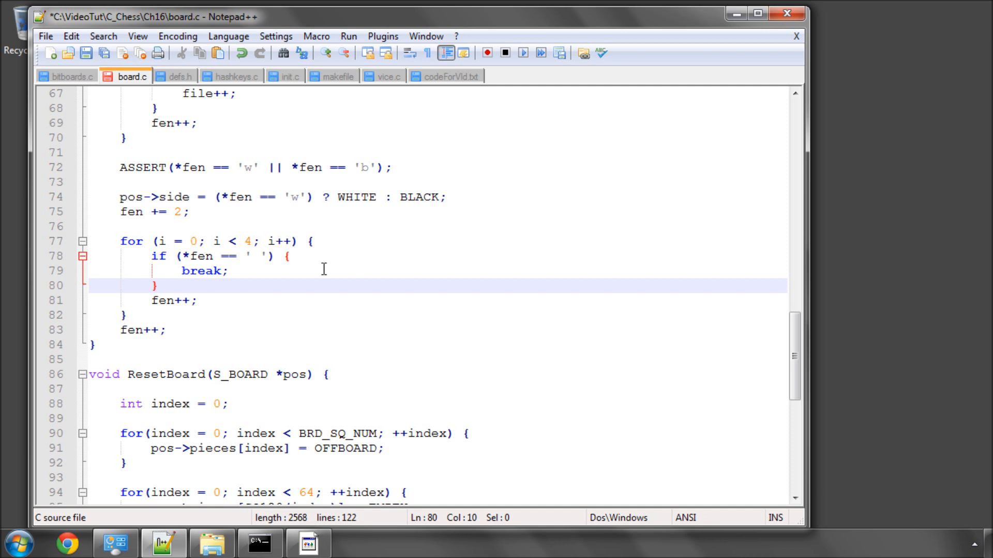
double_click(196, 255)
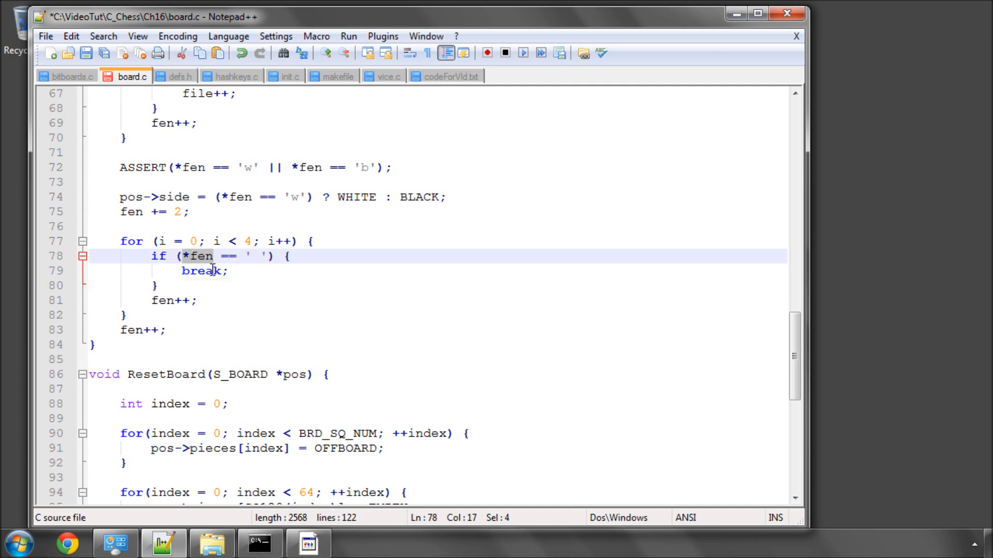
mouse_move(180, 300)
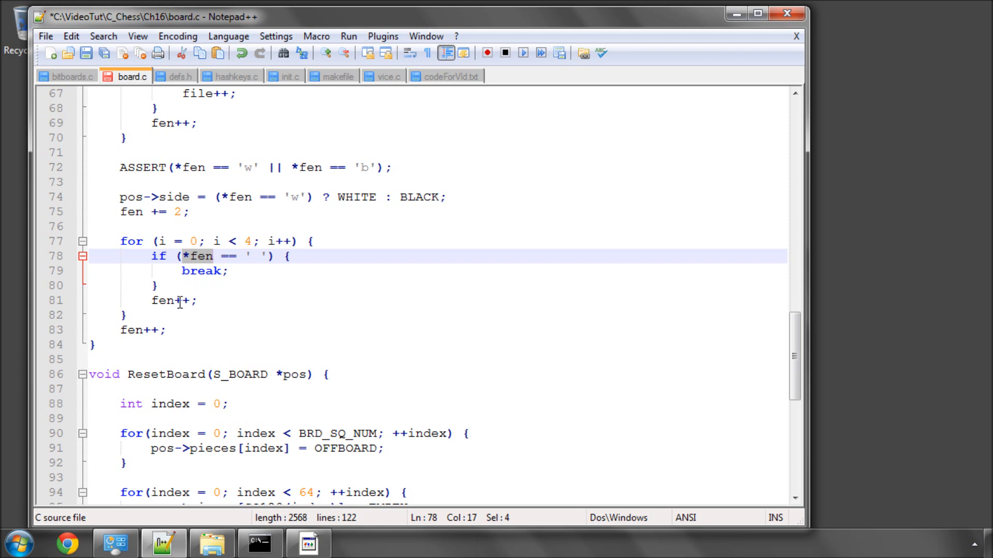
mouse_move(181, 314)
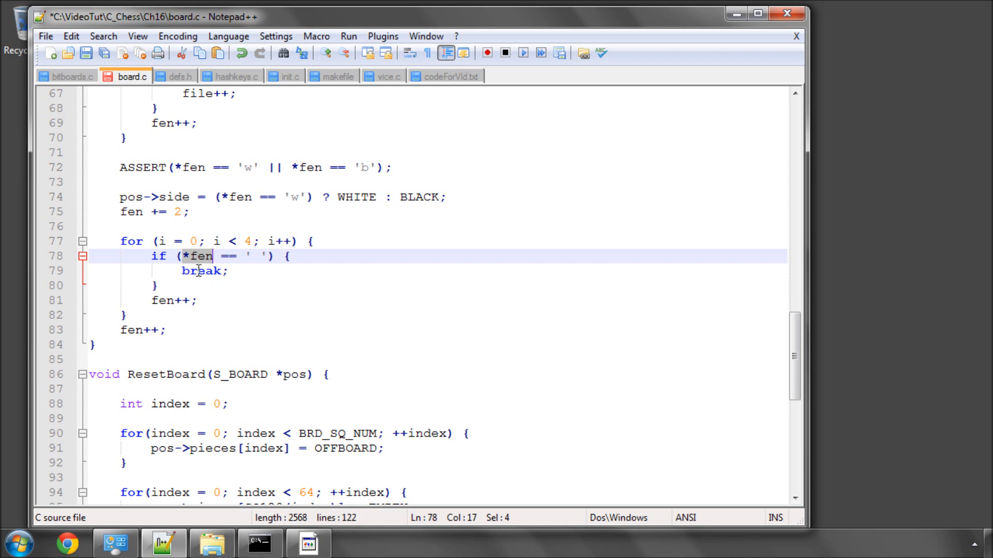
mouse_move(194, 285)
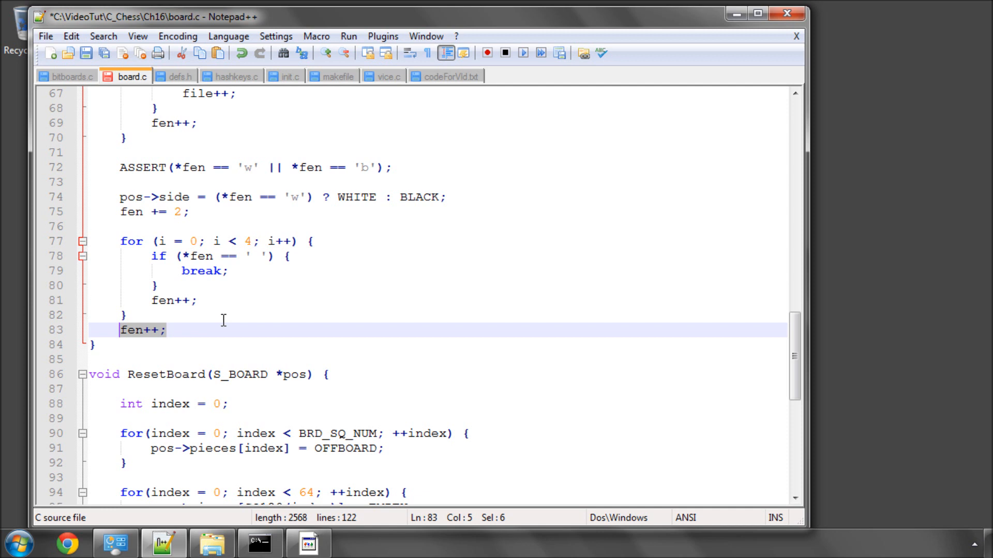
mouse_move(215, 288)
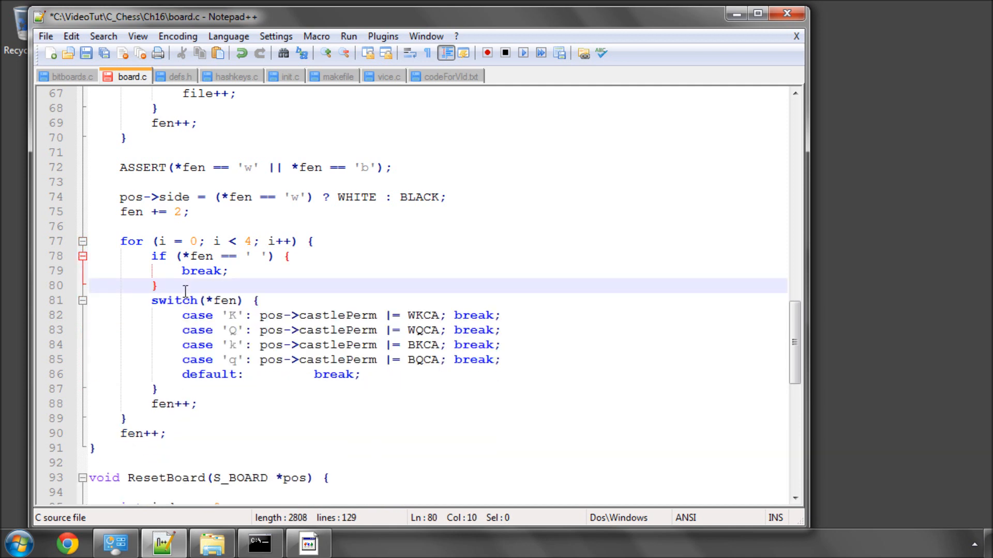
mouse_move(292, 315)
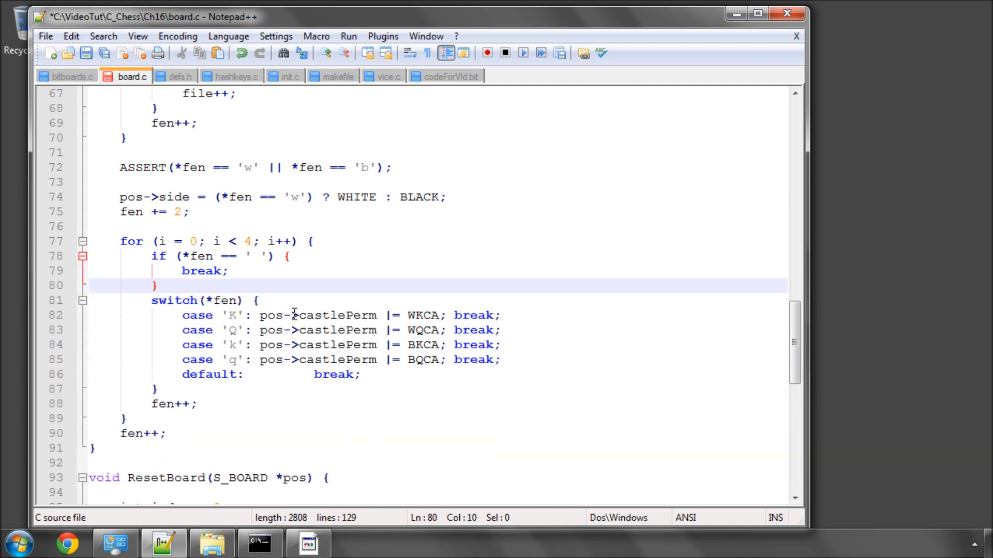
double_click(239, 315)
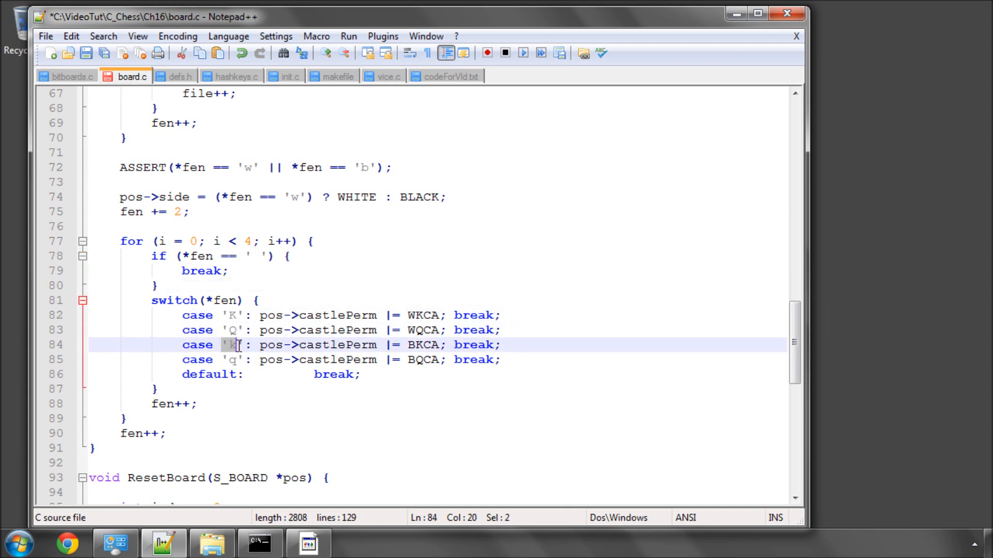
click(388, 315)
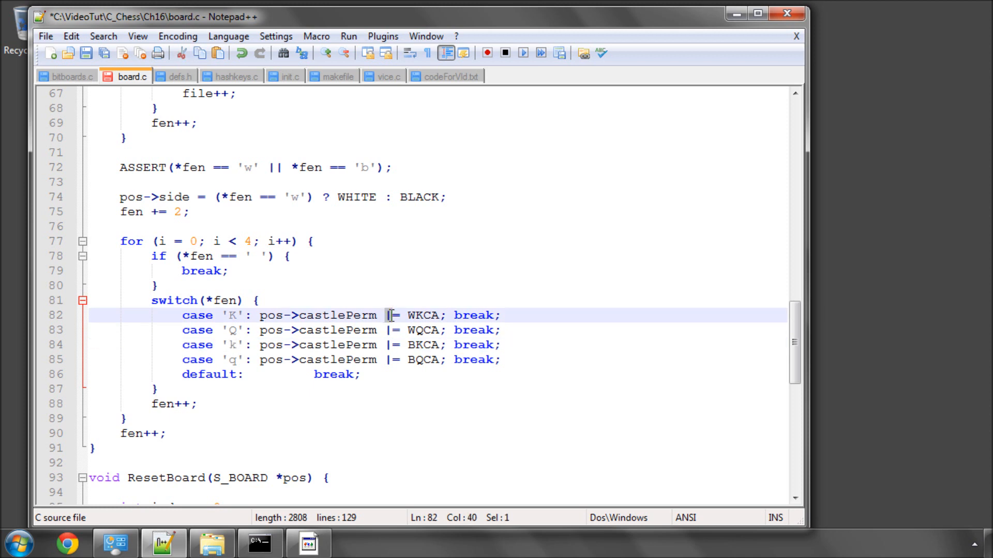
double_click(423, 316)
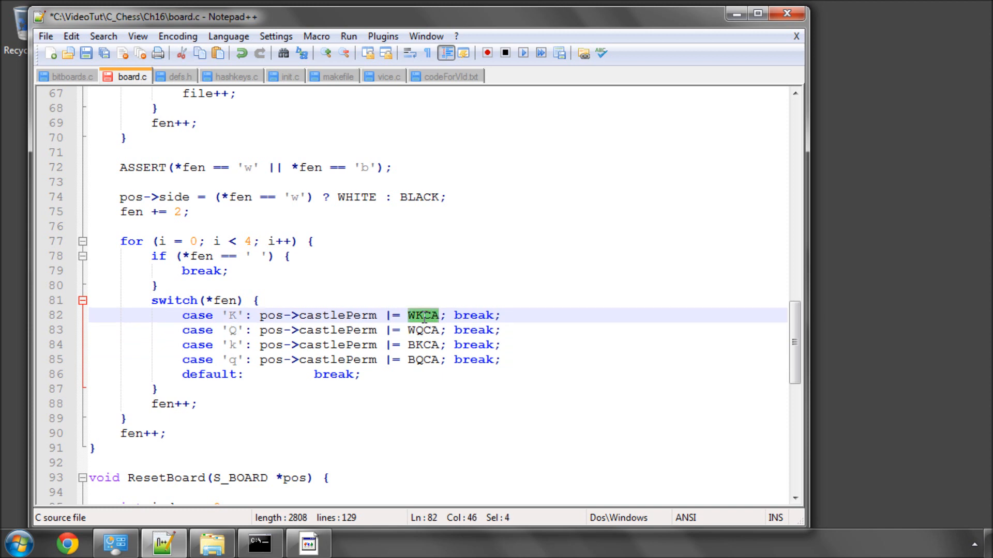
mouse_move(249, 326)
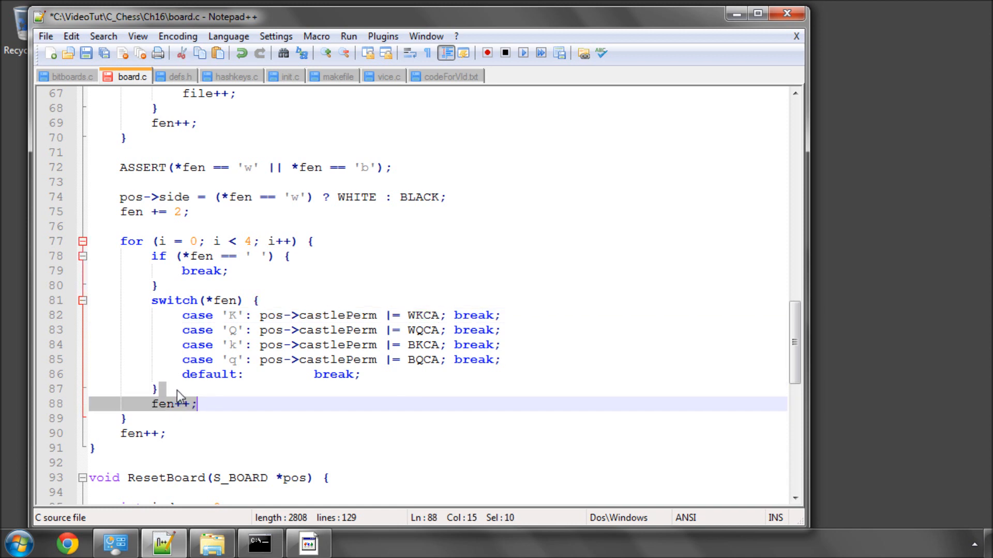
mouse_move(193, 406)
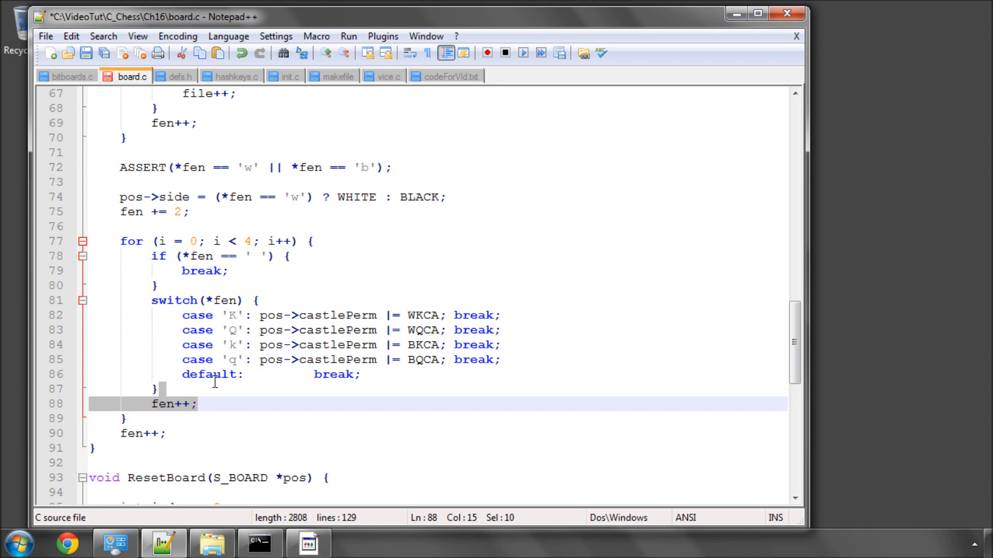
mouse_move(181, 404)
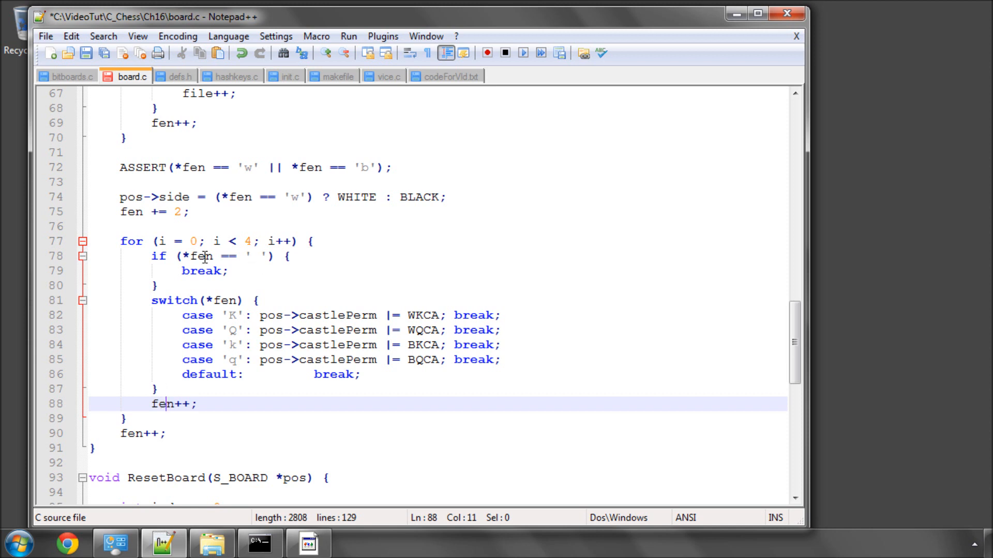
Mark the final fen++ and cross-check the KQkq field in START_FEN
drag(183, 256, 165, 285)
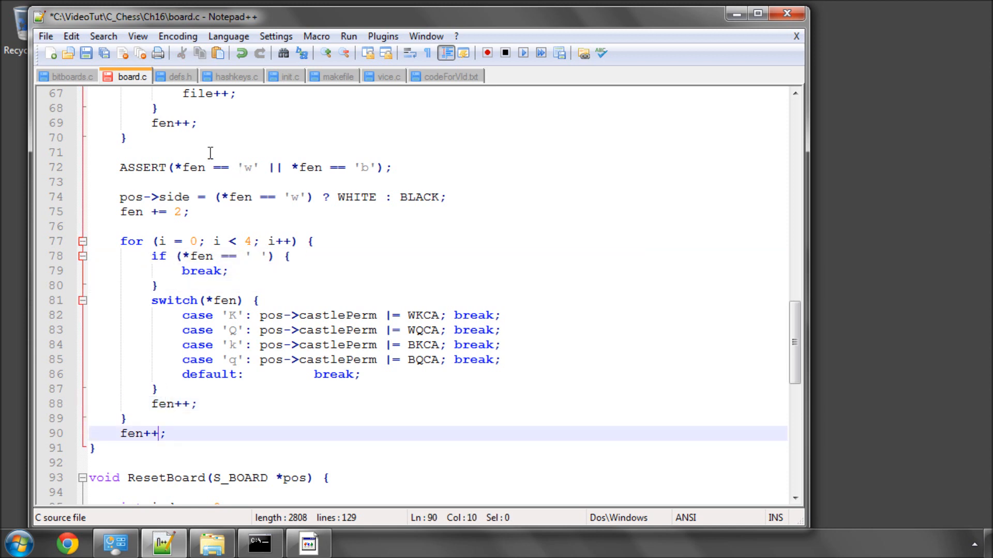
click(181, 76)
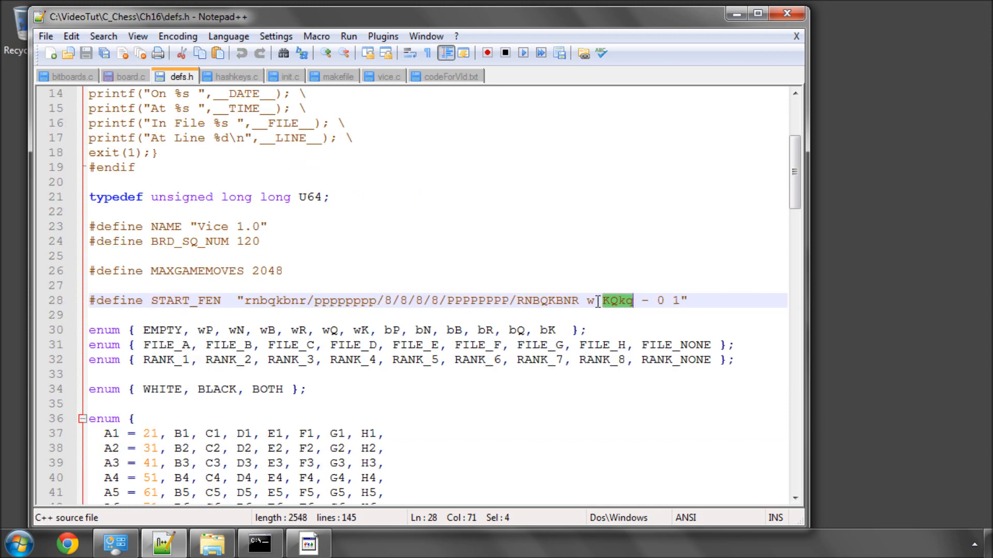
click(600, 300)
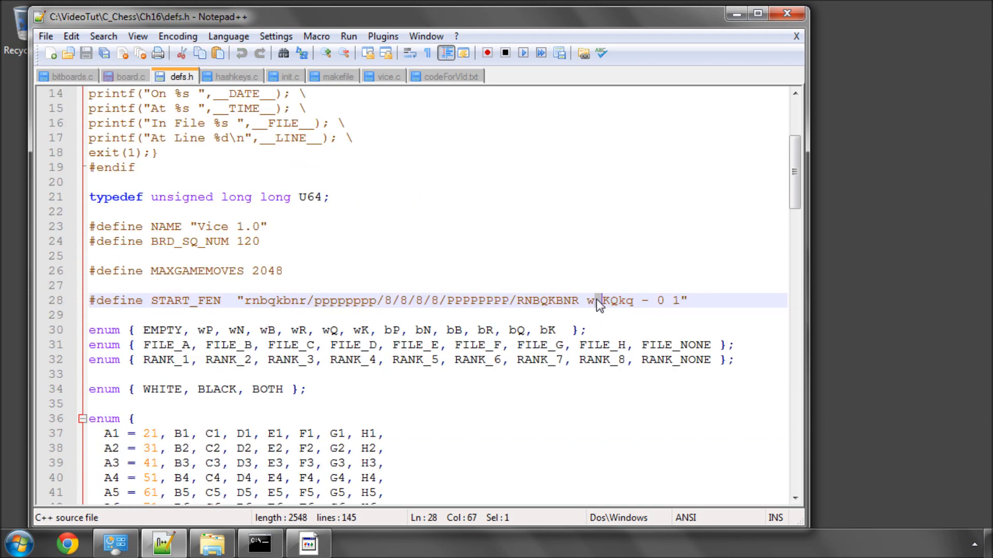
click(131, 76)
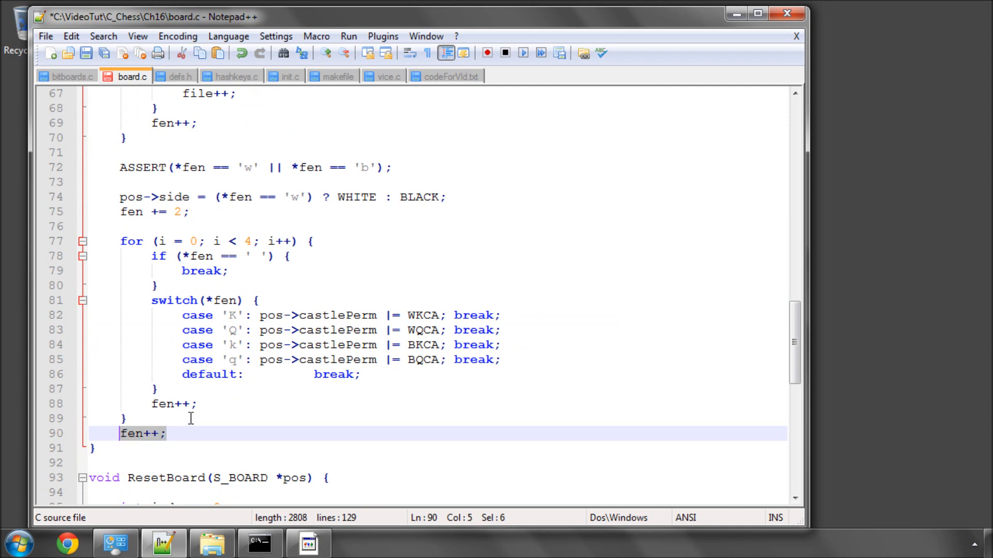
Add ASSERT(pos->castlePerm>=0 && pos->castlePerm <= 15); below the castling loop
key(enter)
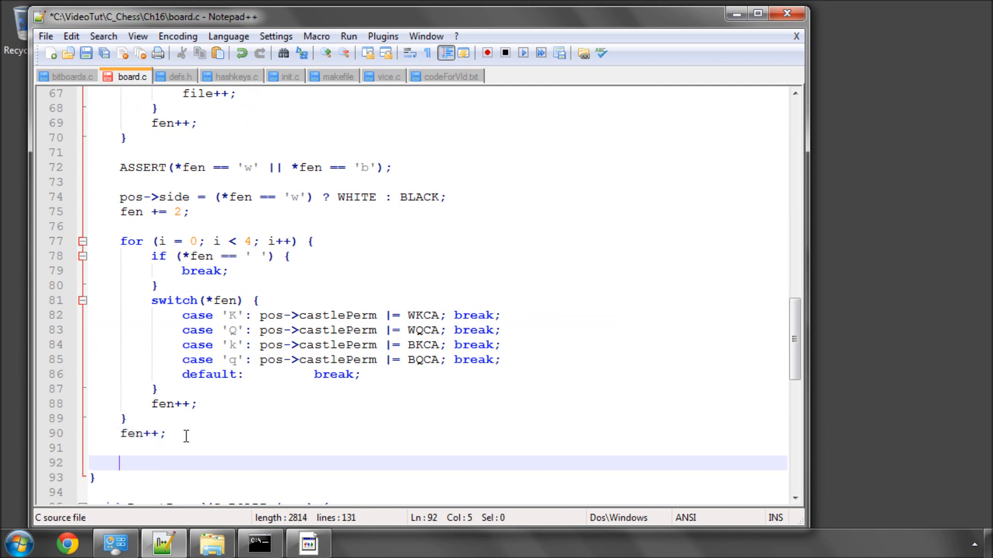
mouse_move(313, 298)
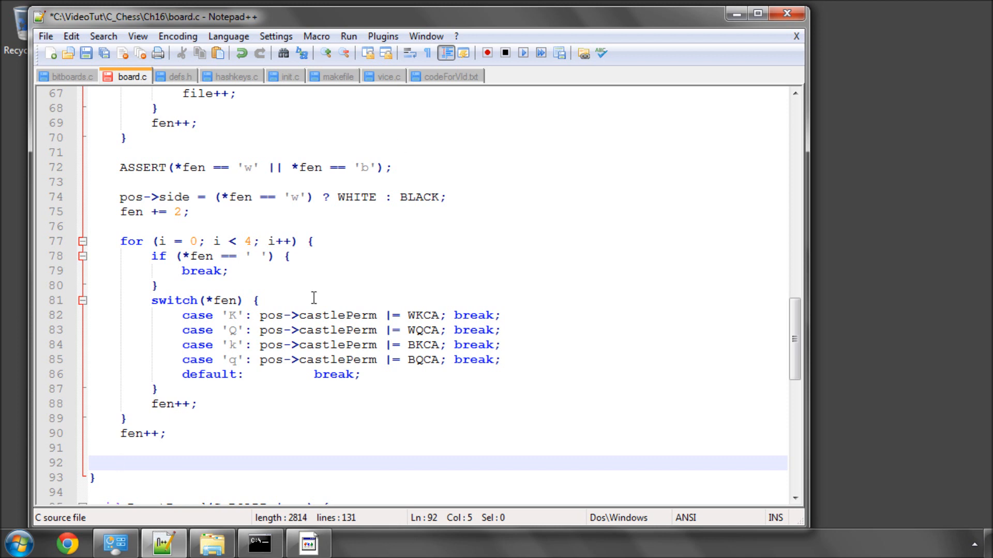
text(ASSERT ()
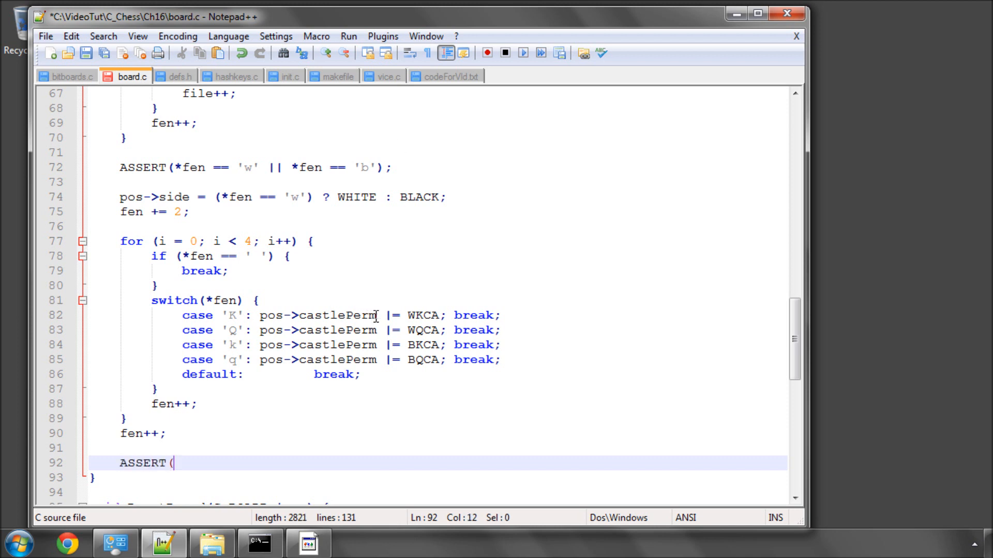
drag(260, 316, 374, 316)
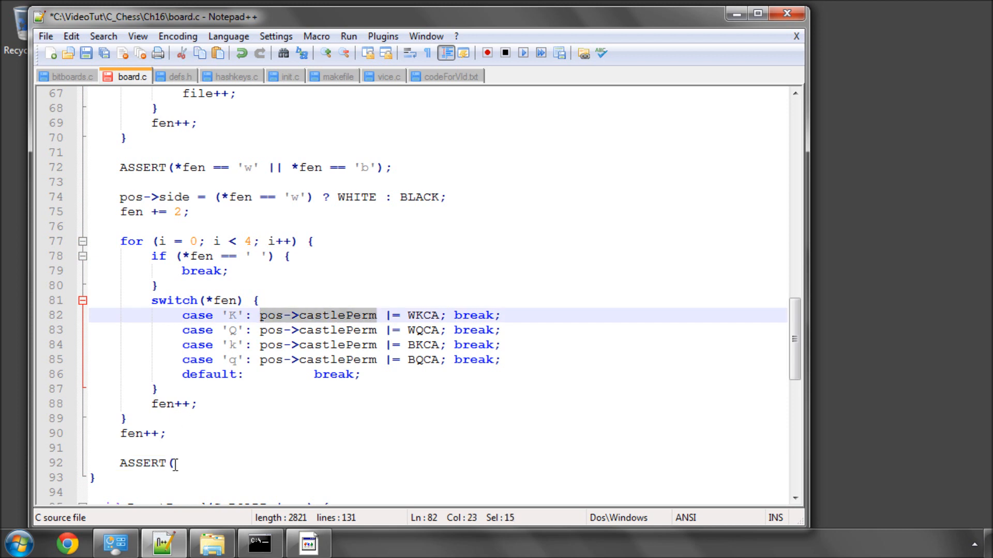
text(pos->castlePerm)
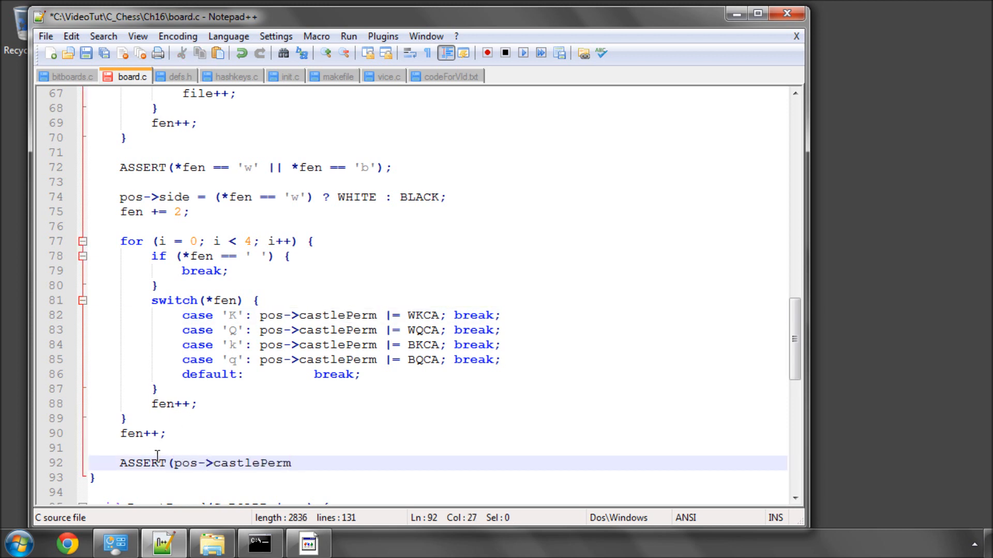
text(>=0)
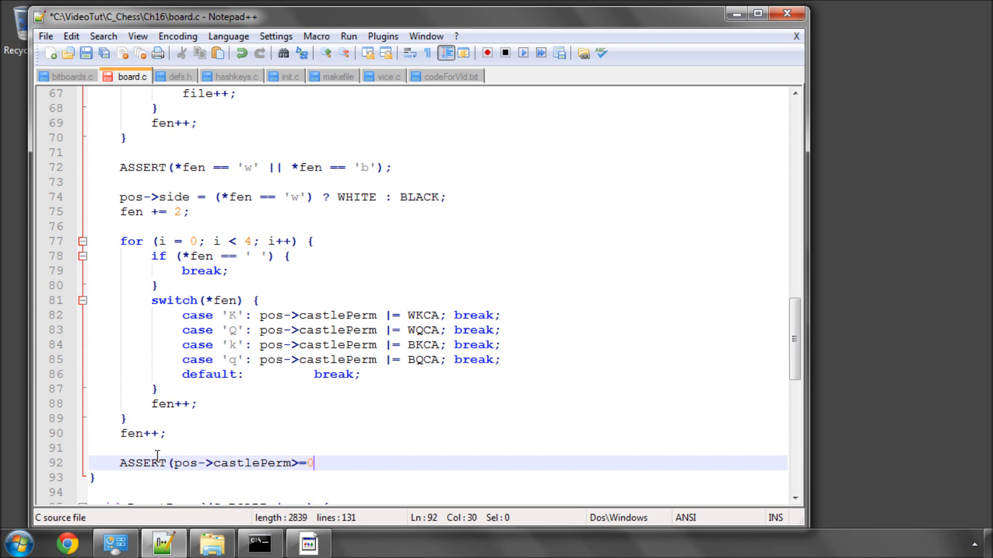
text(&&)
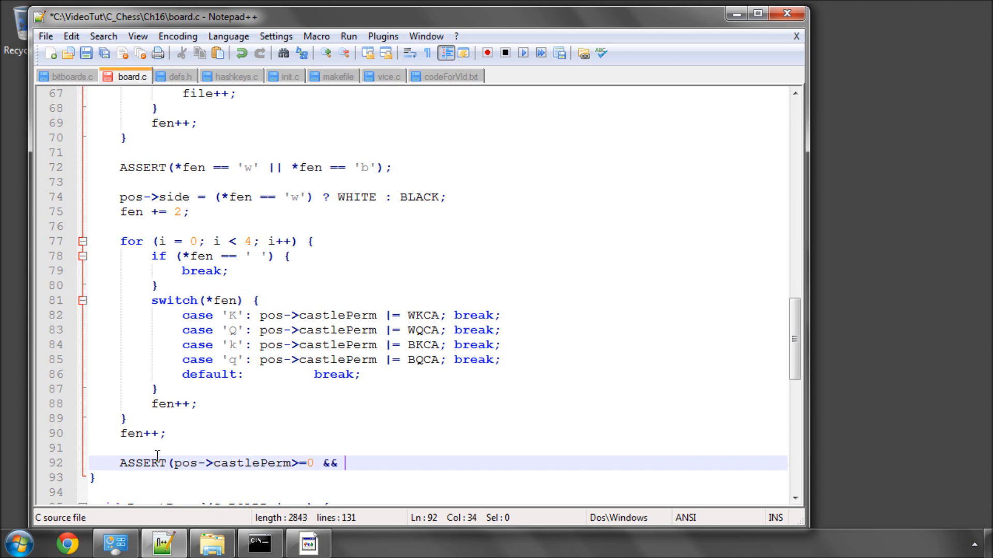
text(pos->castlePerm <=)
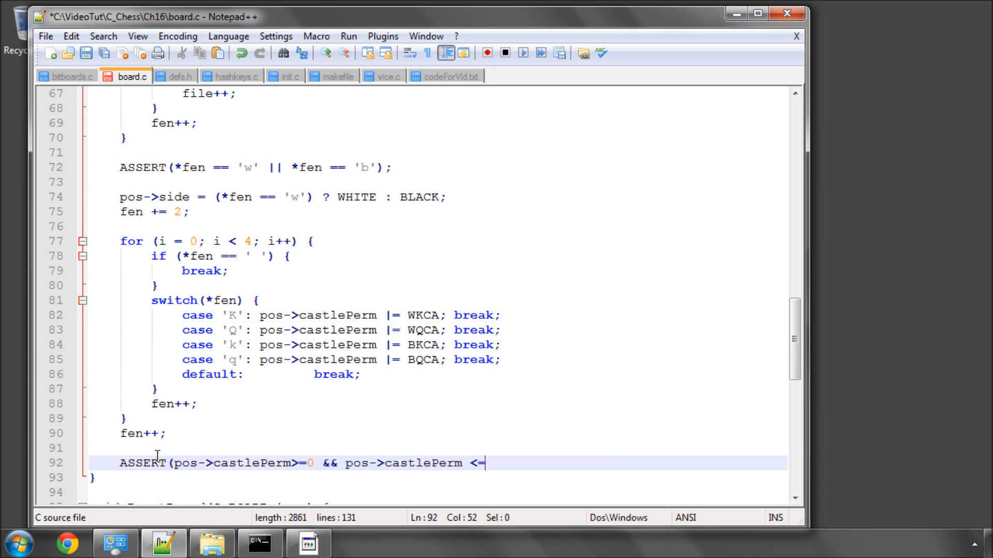
text(15);)
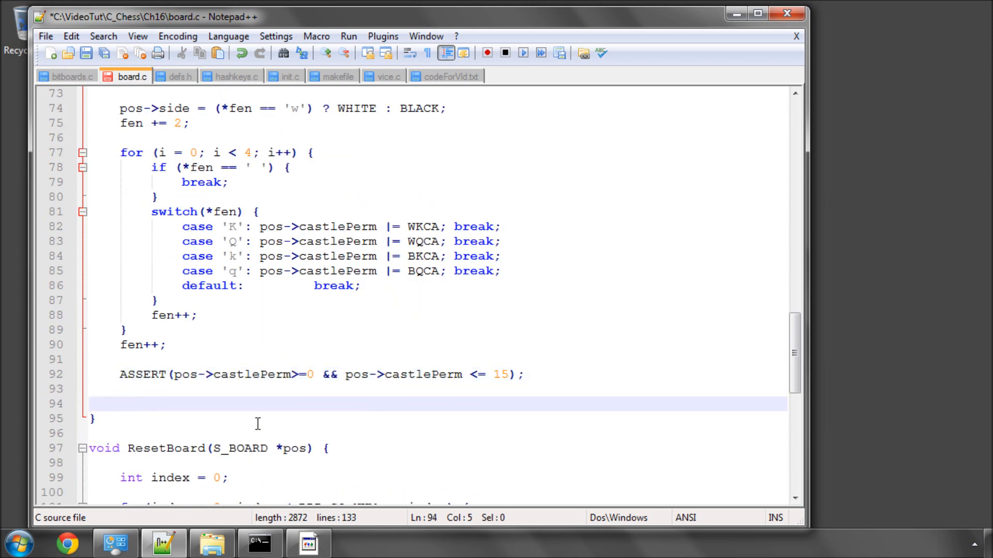
mouse_move(439, 81)
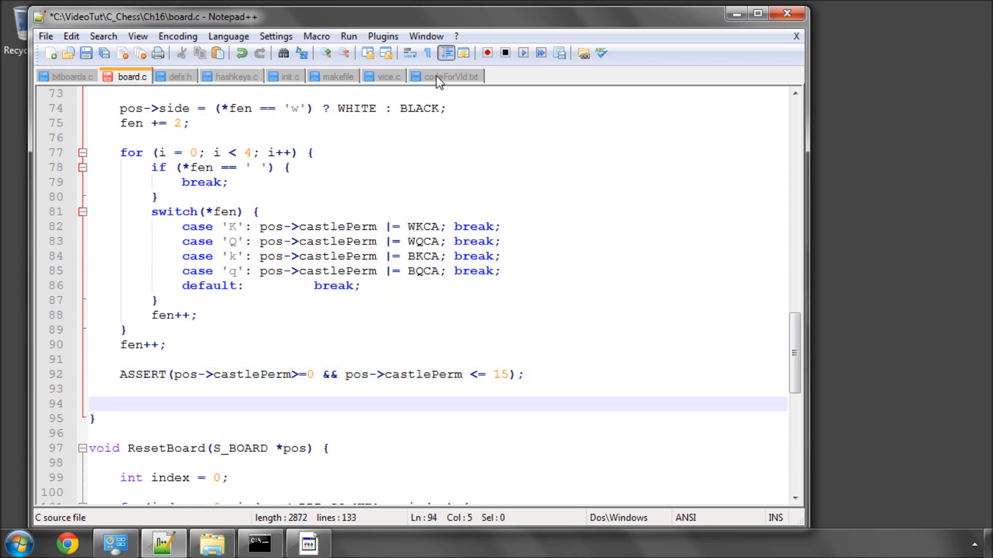
mouse_move(180, 76)
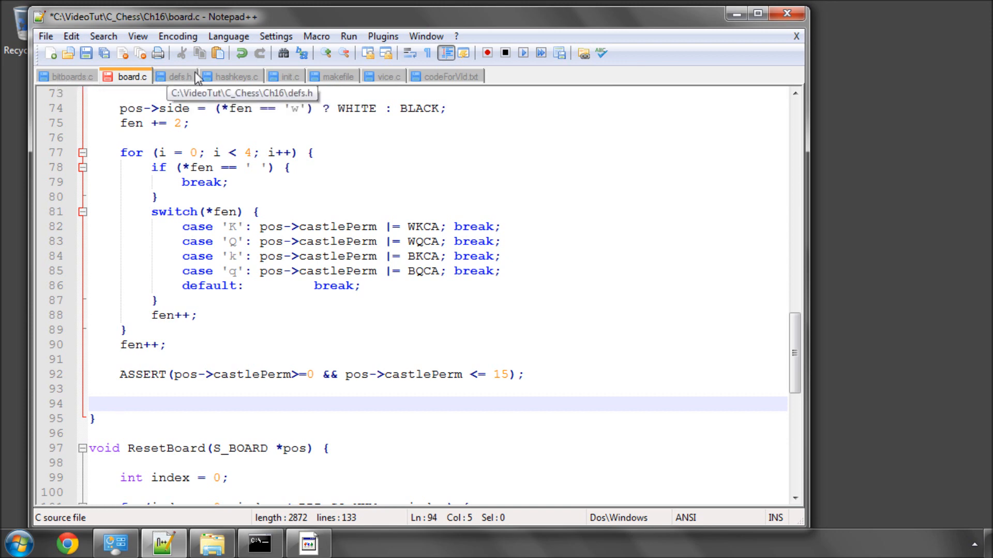
Paste the en passant if-block setting pos->enPas and review its file and rank variables
click(452, 76)
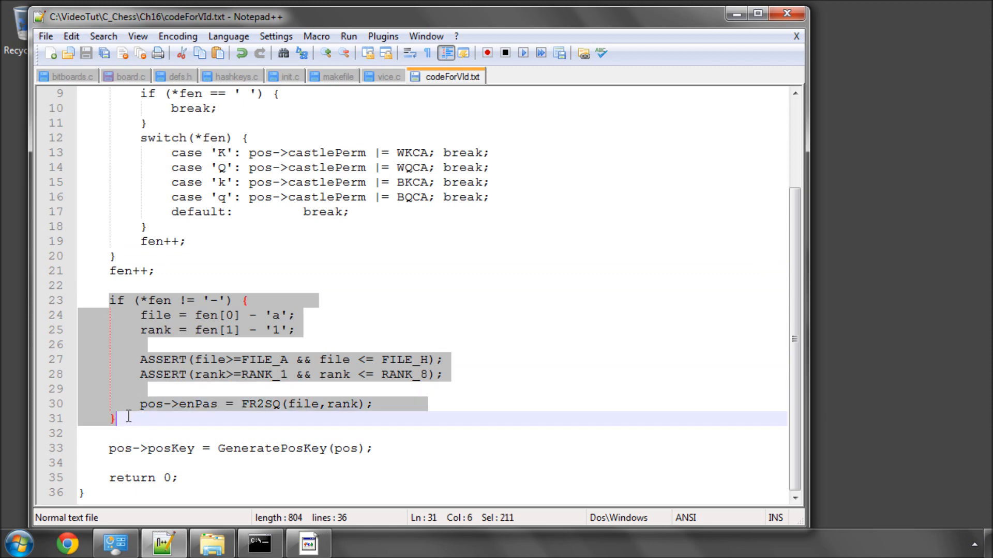
click(132, 76)
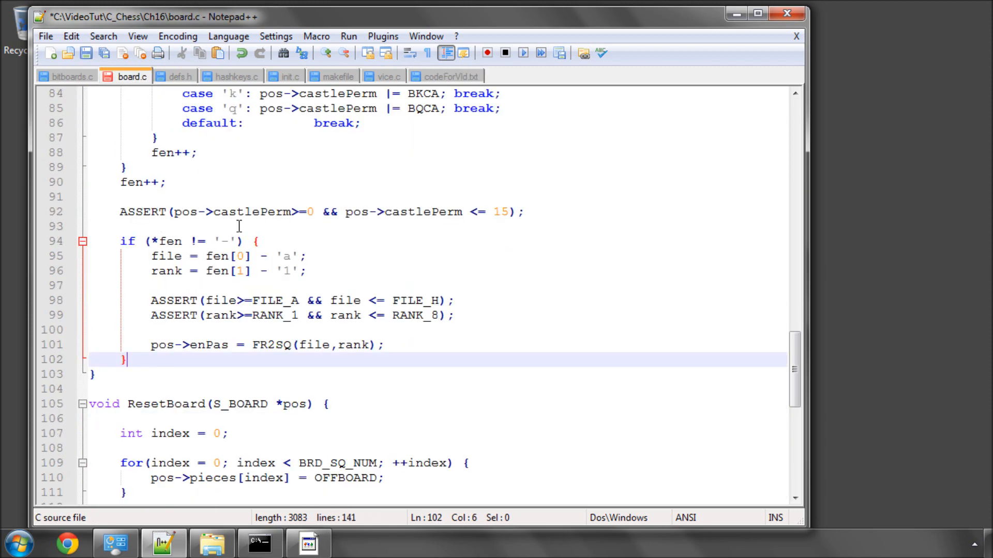
mouse_move(225, 241)
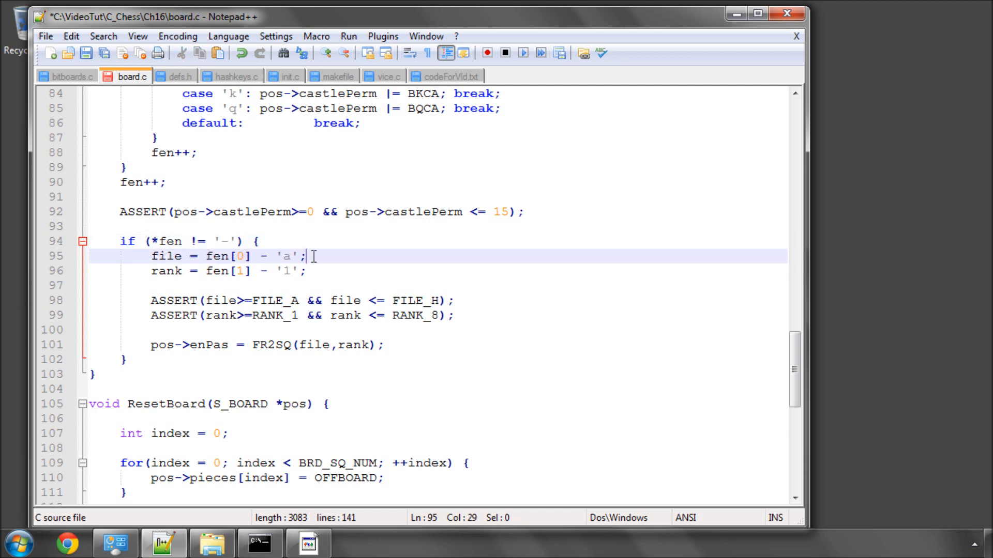
mouse_move(276, 270)
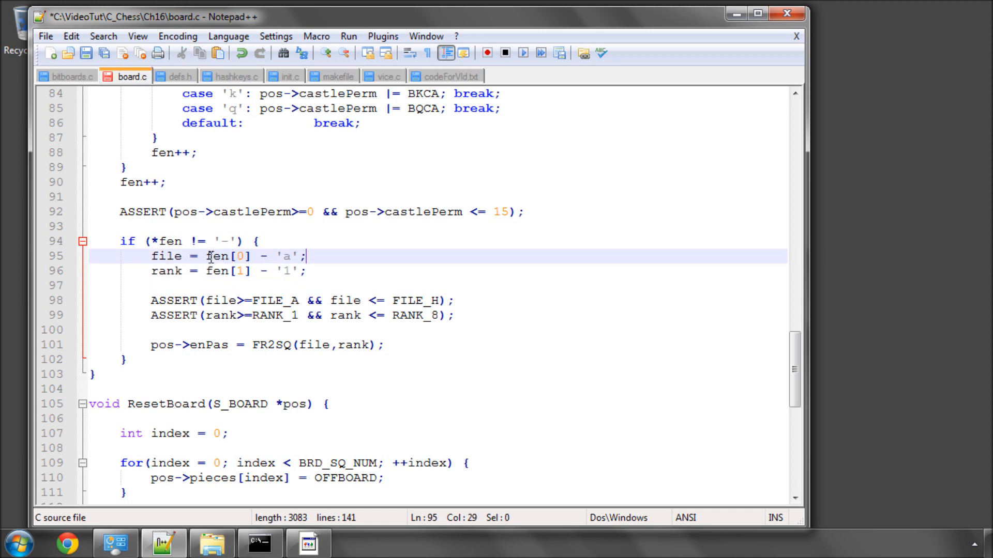
click(277, 257)
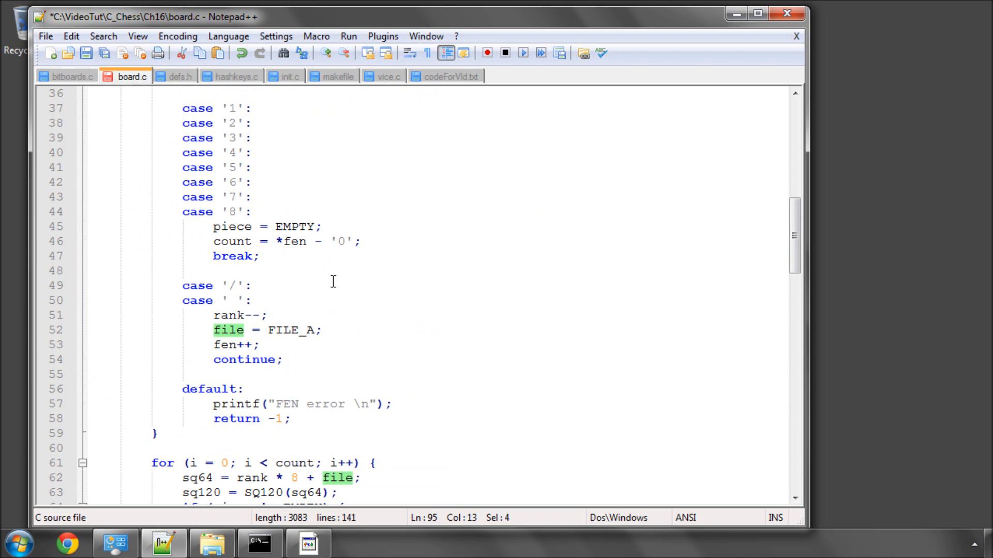
scroll(down, 3)
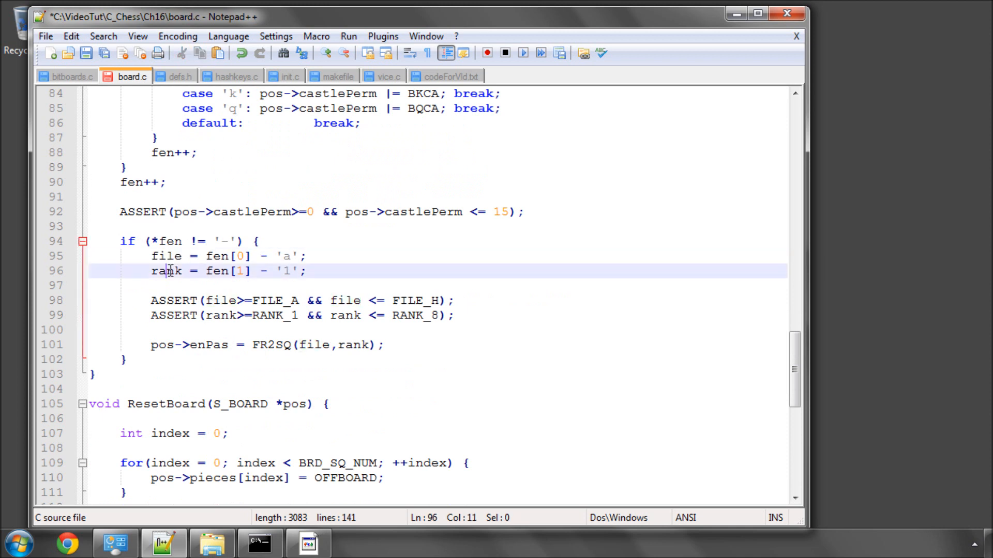
double_click(167, 271)
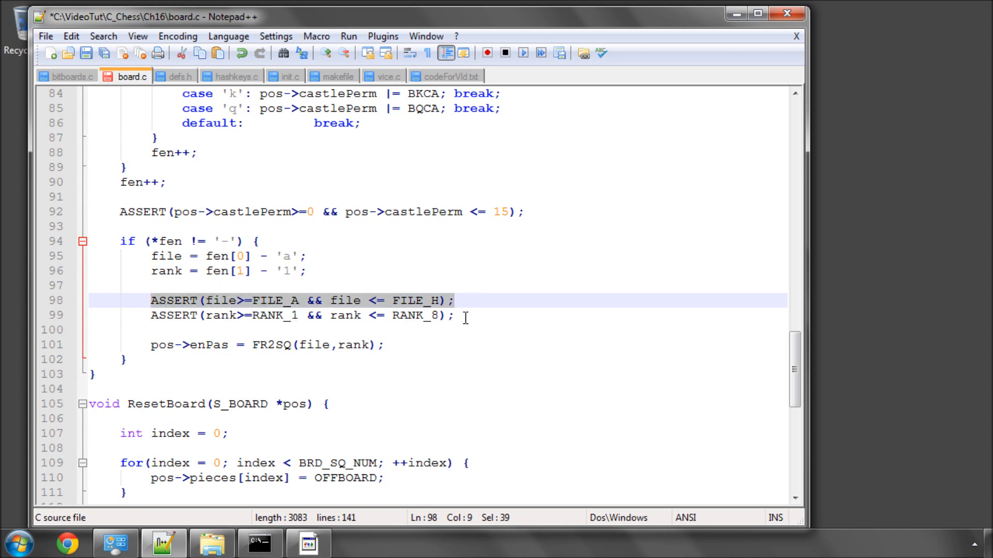
click(203, 329)
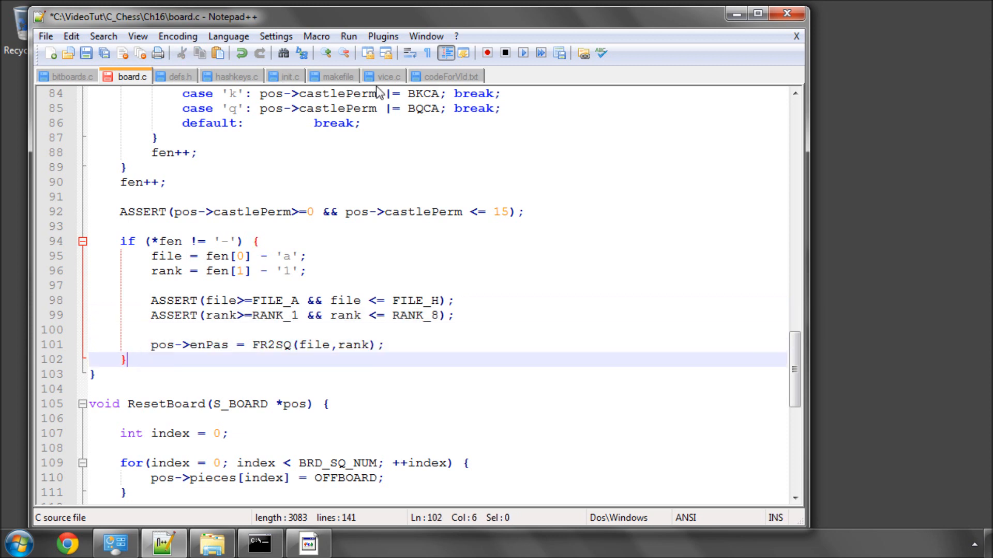
Add pos->posKey = GeneratePosKey(pos); and return 0; after the en passant block
click(451, 76)
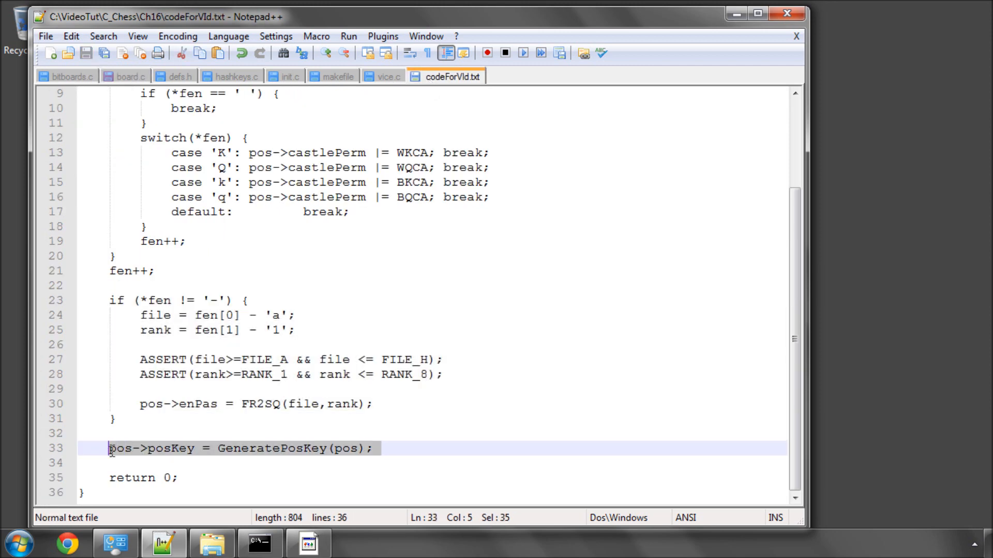
click(129, 76)
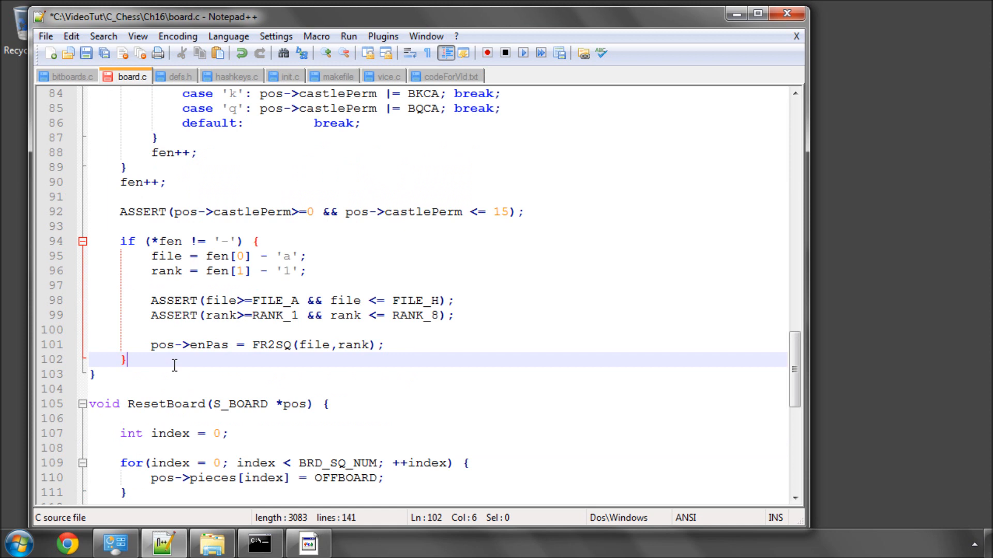
text(pos->posKey = GeneratePosKey(pos);)
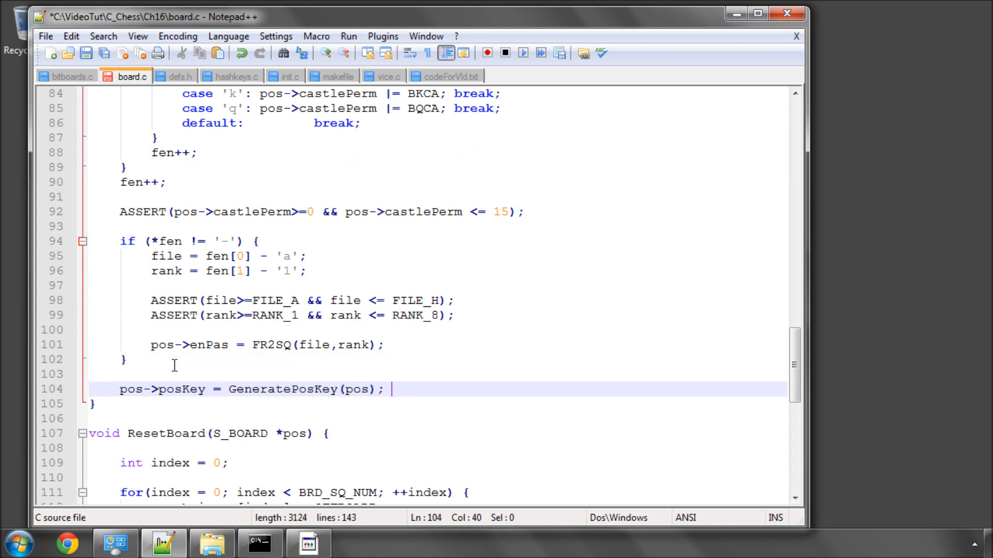
text(return)
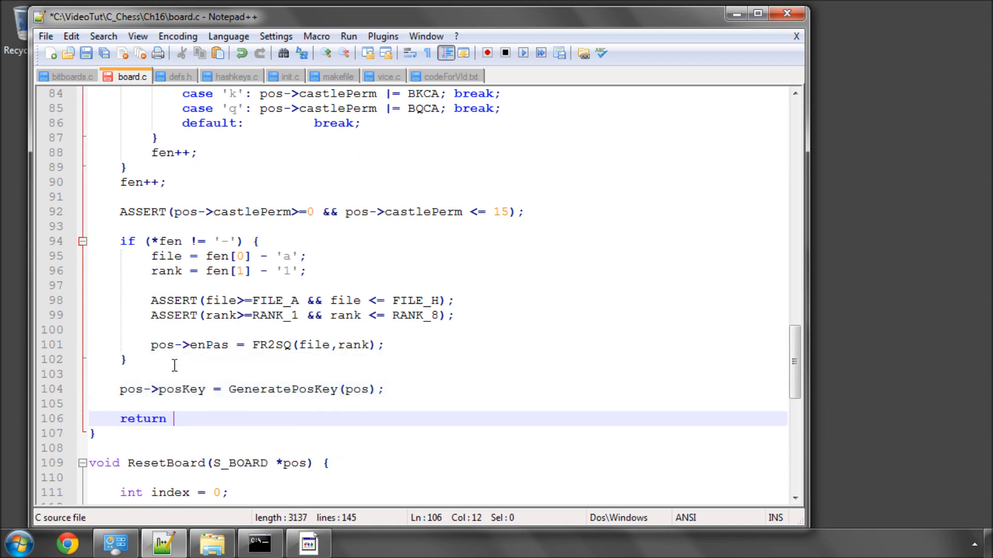
text(0;)
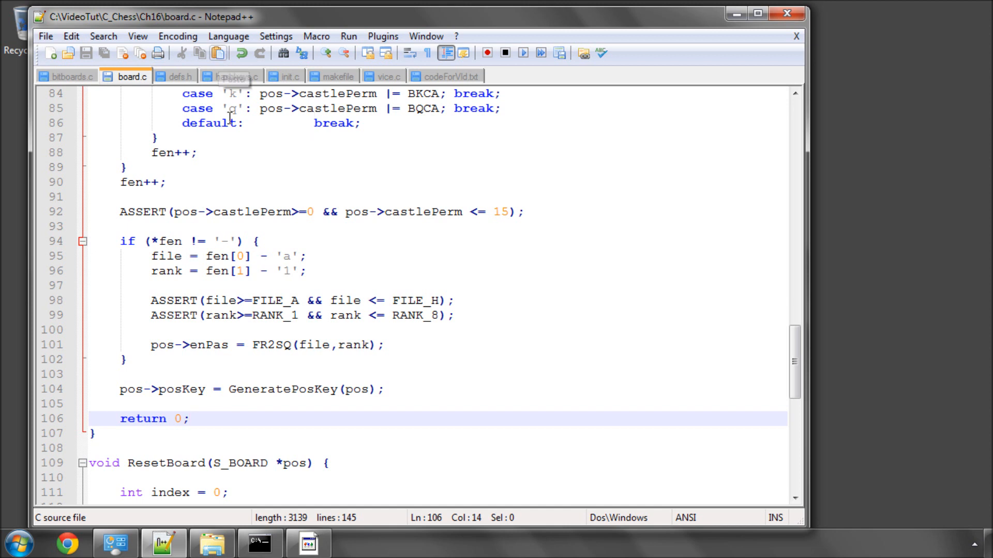
mouse_move(319, 202)
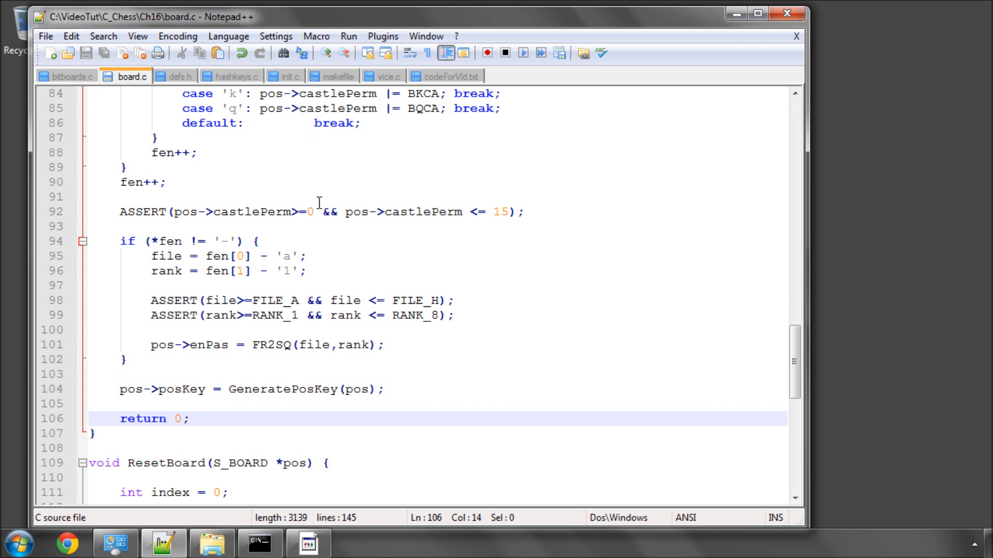
mouse_move(179, 76)
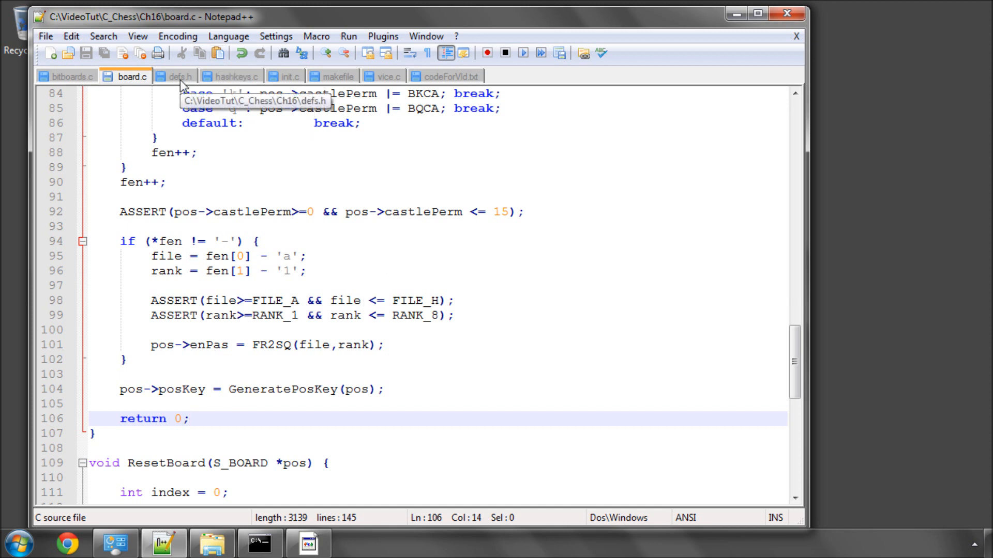
click(180, 76)
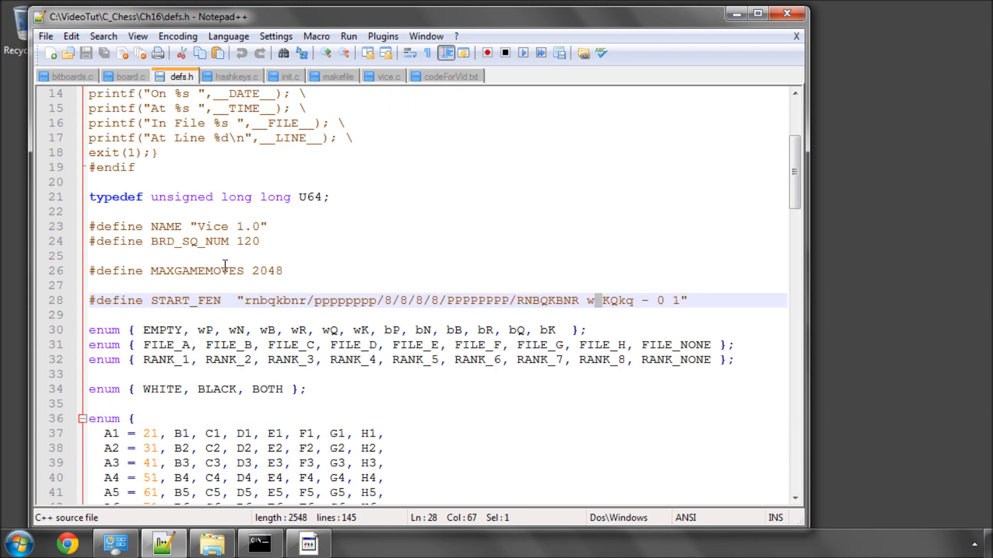
scroll(down, 3)
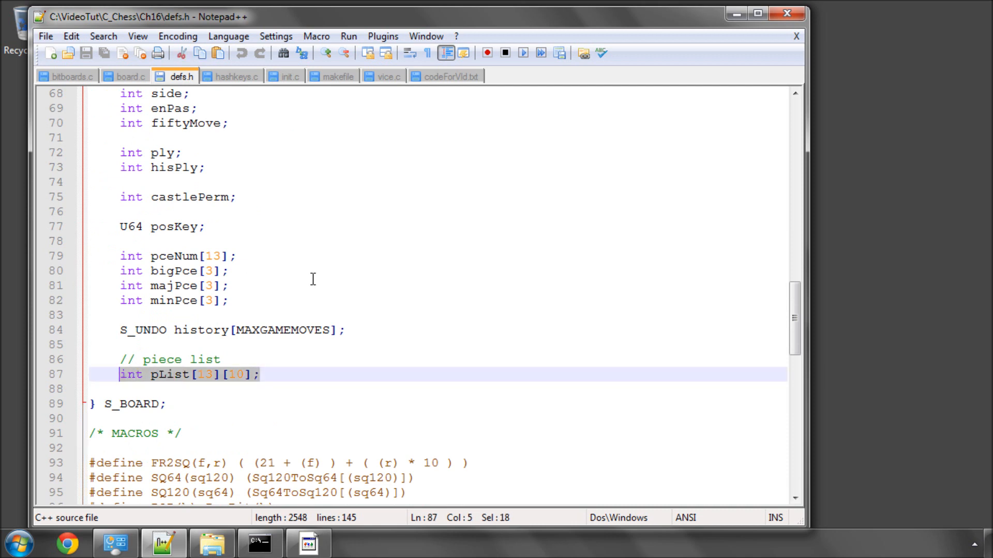
click(130, 76)
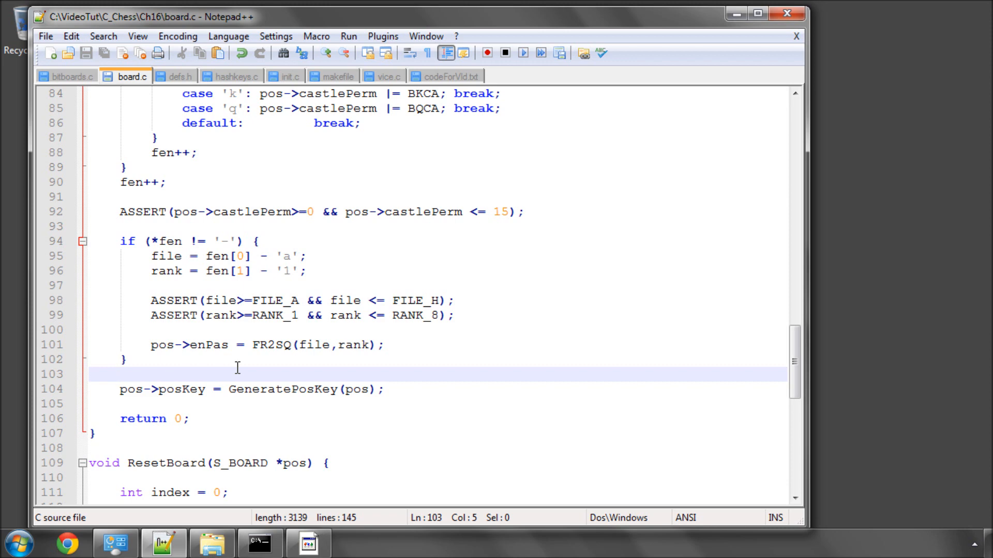
scroll(down, 3)
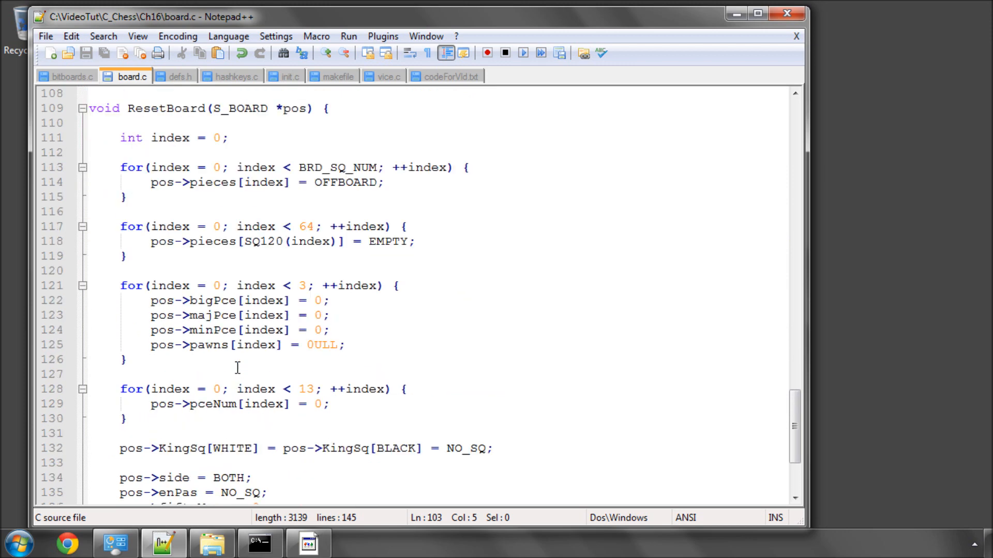
double_click(214, 315)
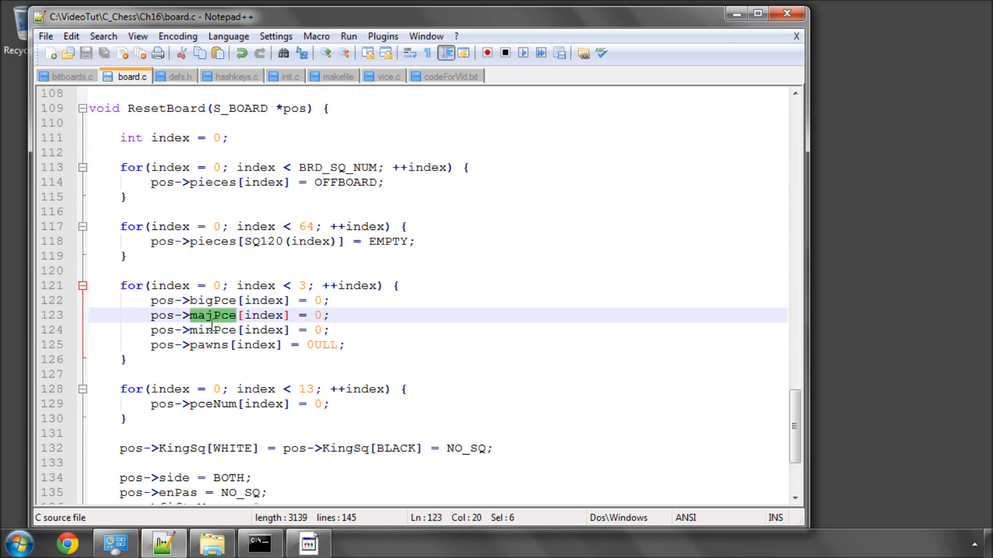
double_click(209, 345)
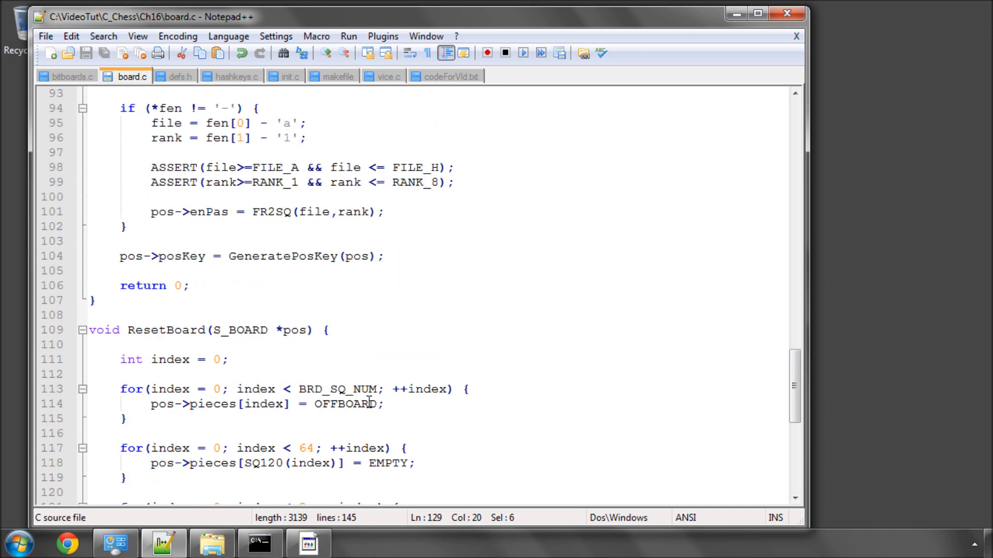
scroll(up, 3)
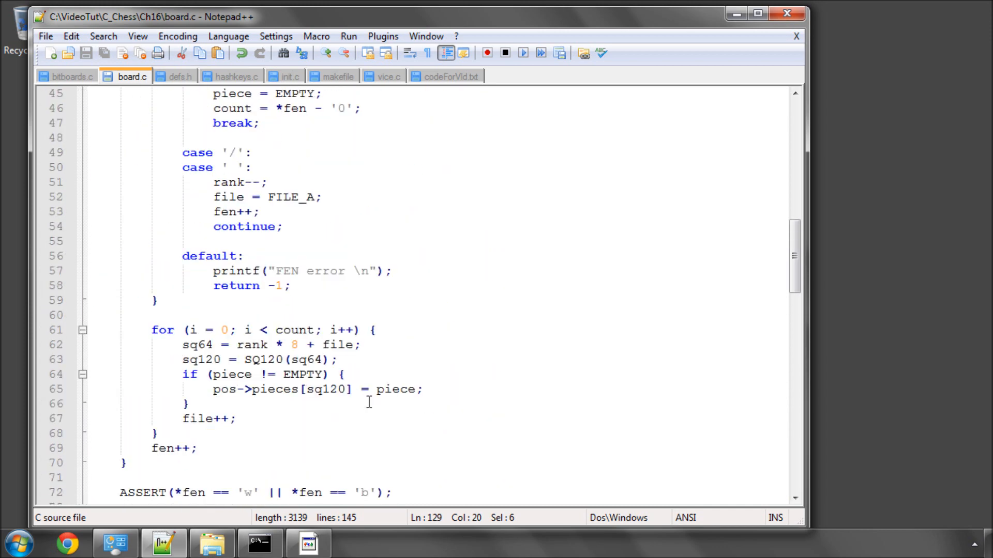
scroll(down, 3)
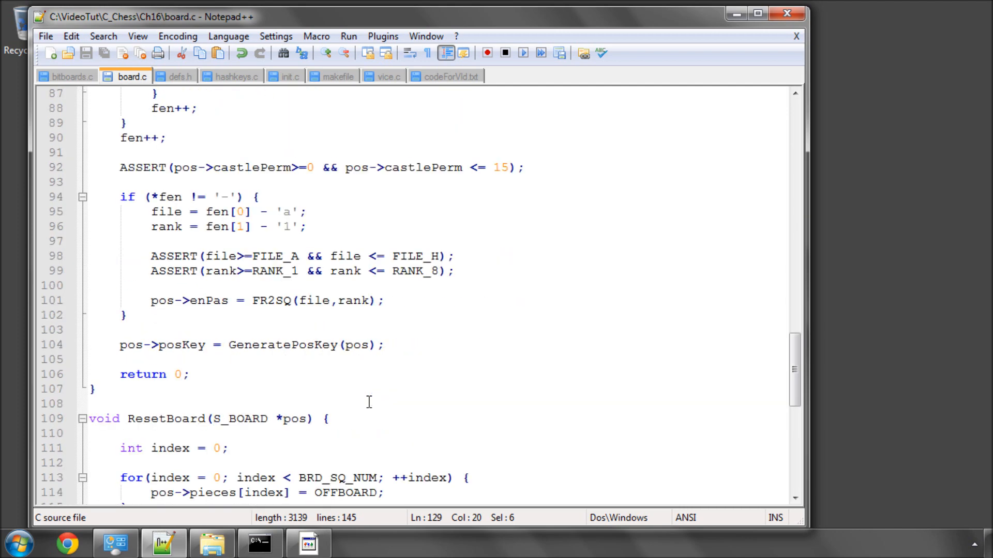